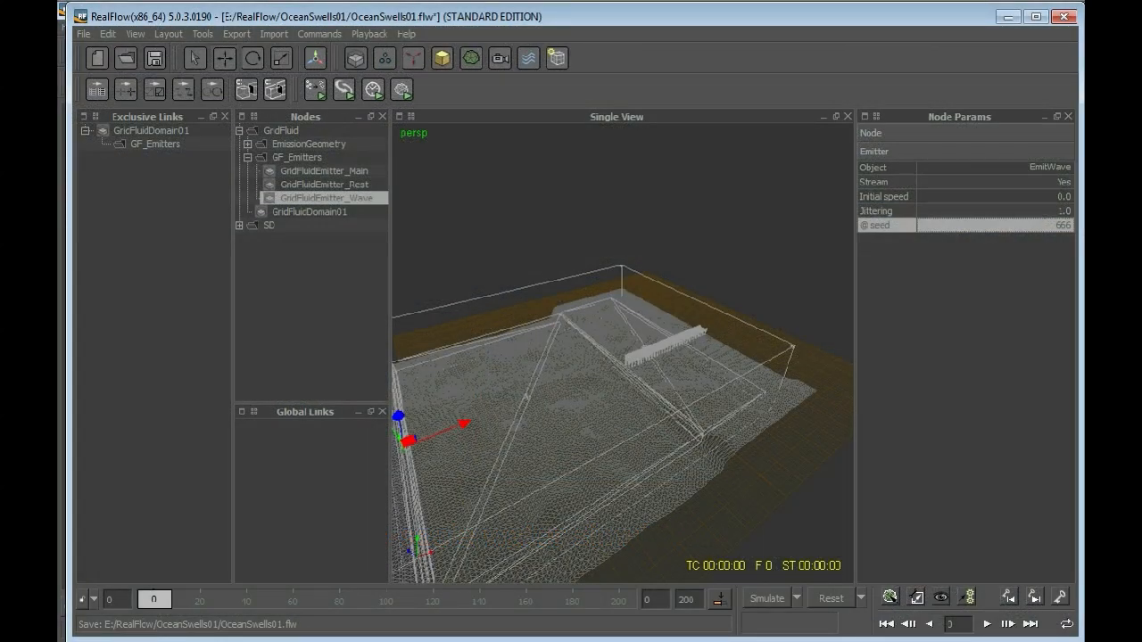
Launch the Curve Editor for GridFluidEmitter_Wave's Initial speed from its Node Params context menu
{"action": "left_click", "coordinate": [884, 196]}
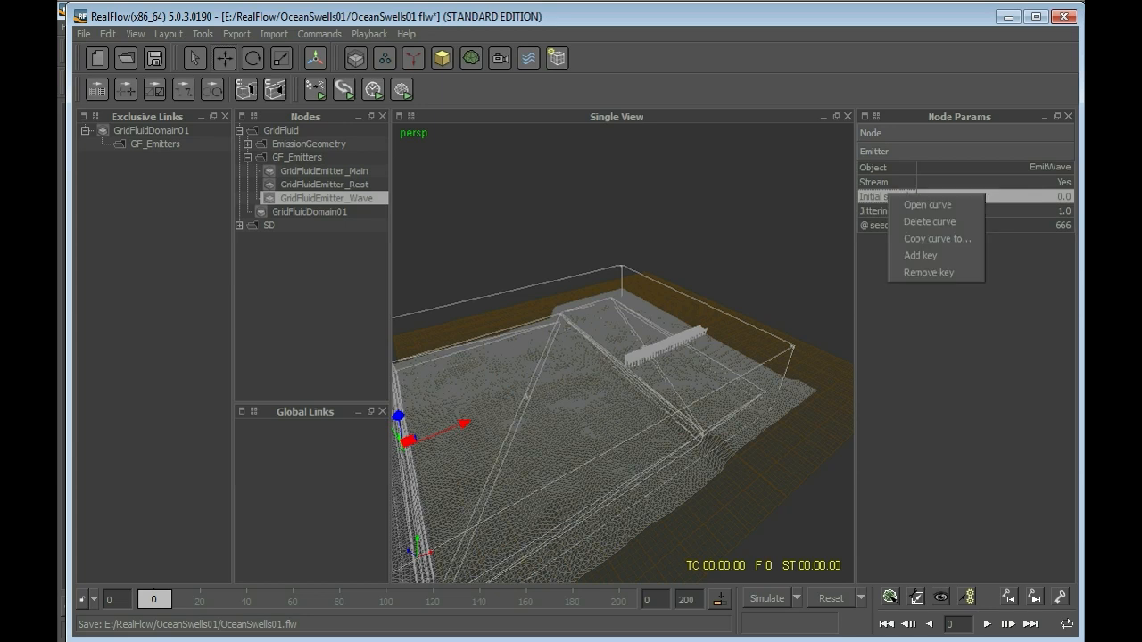
{"action": "left_click", "coordinate": [927, 204]}
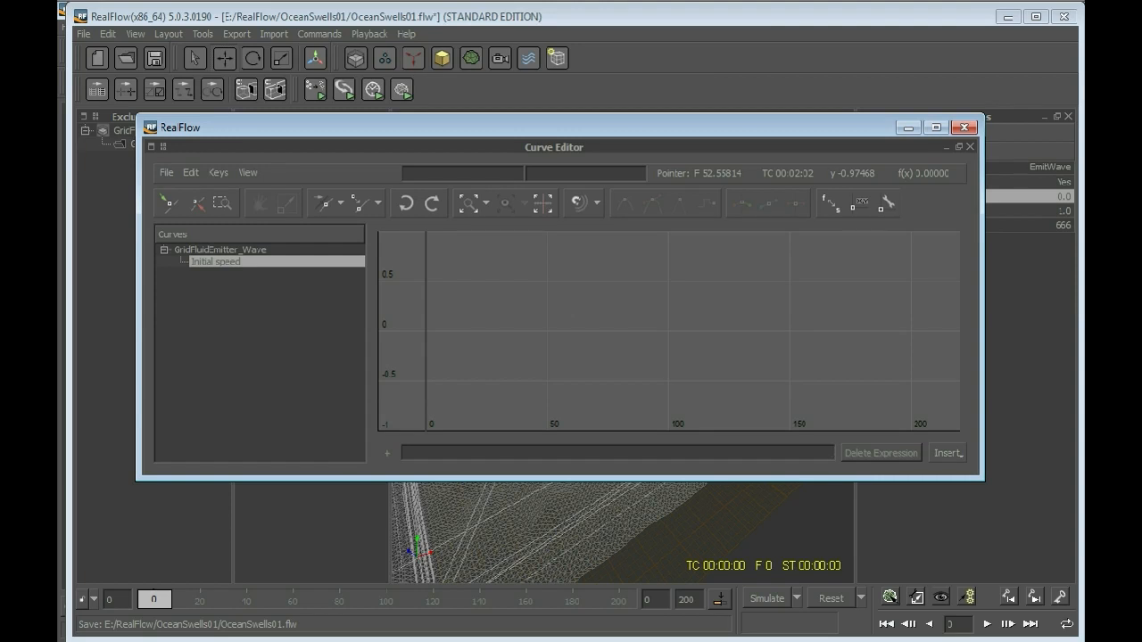
Enter a sin expression with 6. amplitude and 1.5 factors for the Wave emitter's initial speed
{"action": "type", "text": "6.5*"}
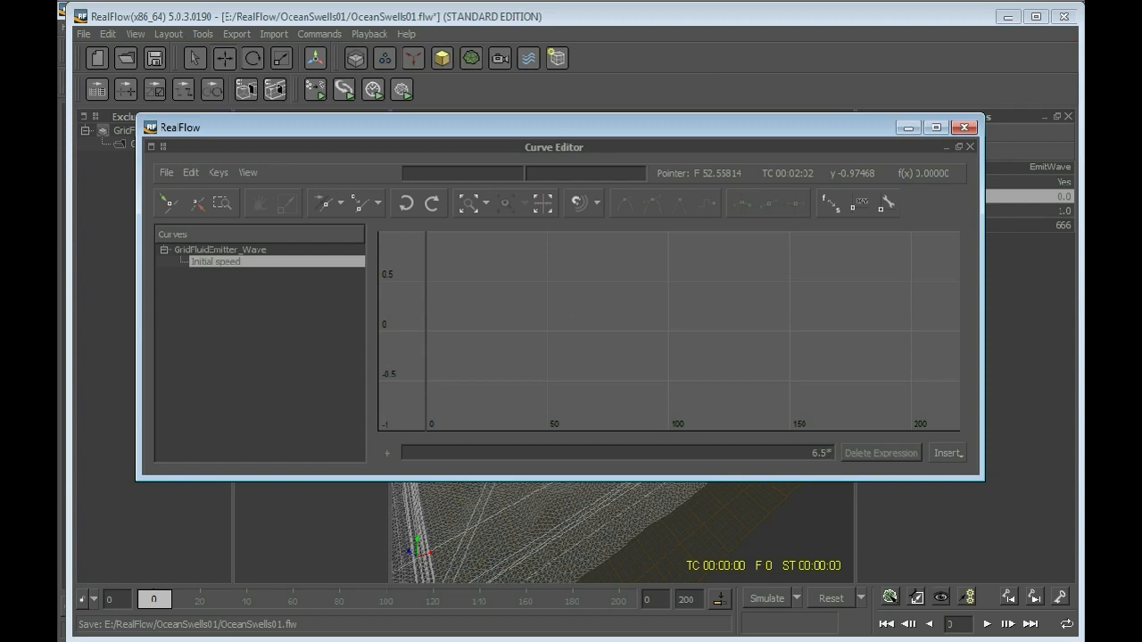
{"action": "type", "text": "sin(t"}
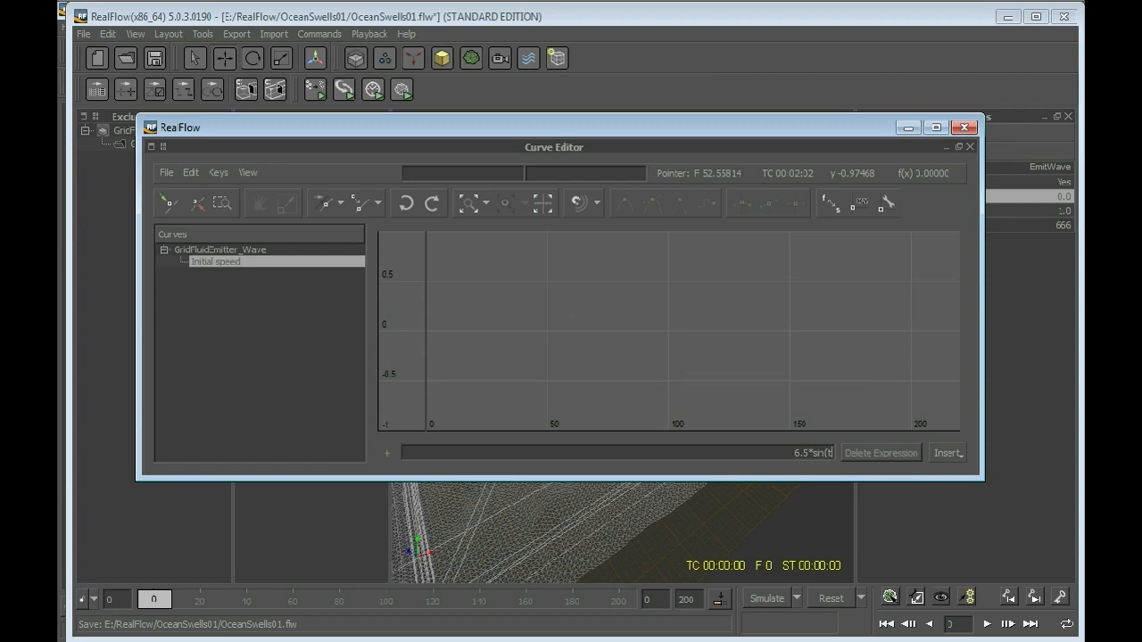
{"action": "type", "text": "*"}
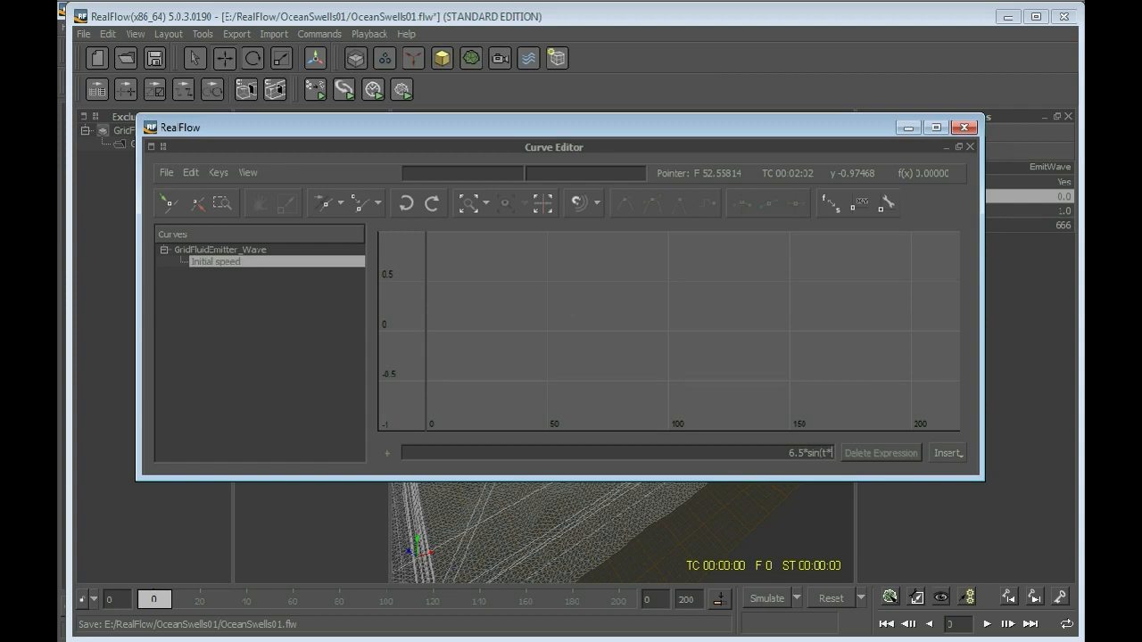
{"action": "type", "text": "1.5)+"}
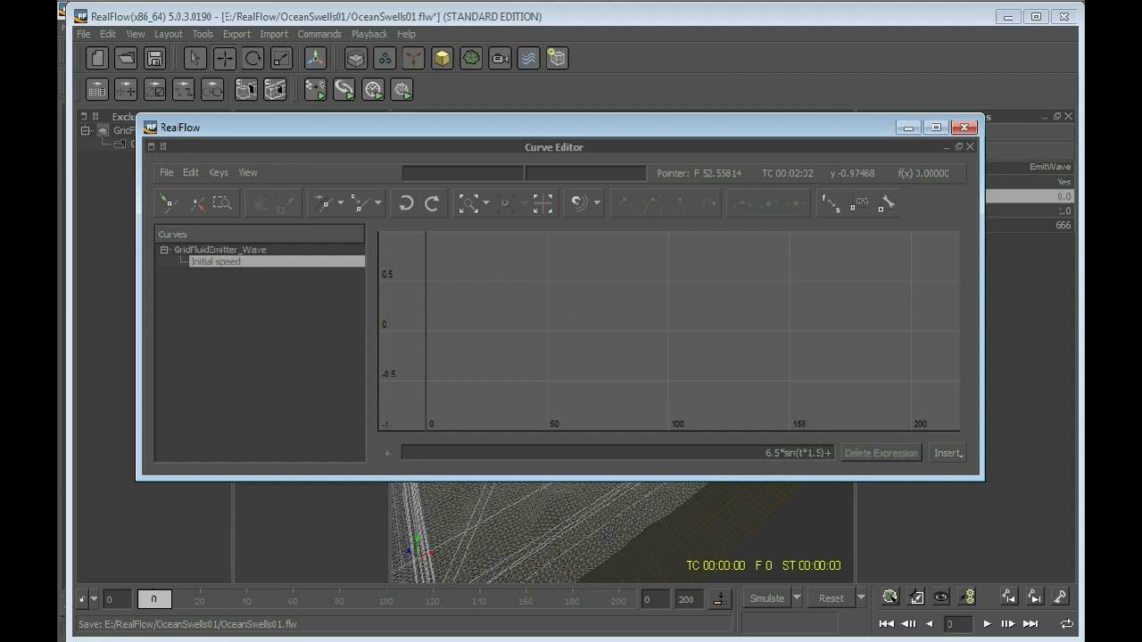
{"action": "type", "text": "1.5"}
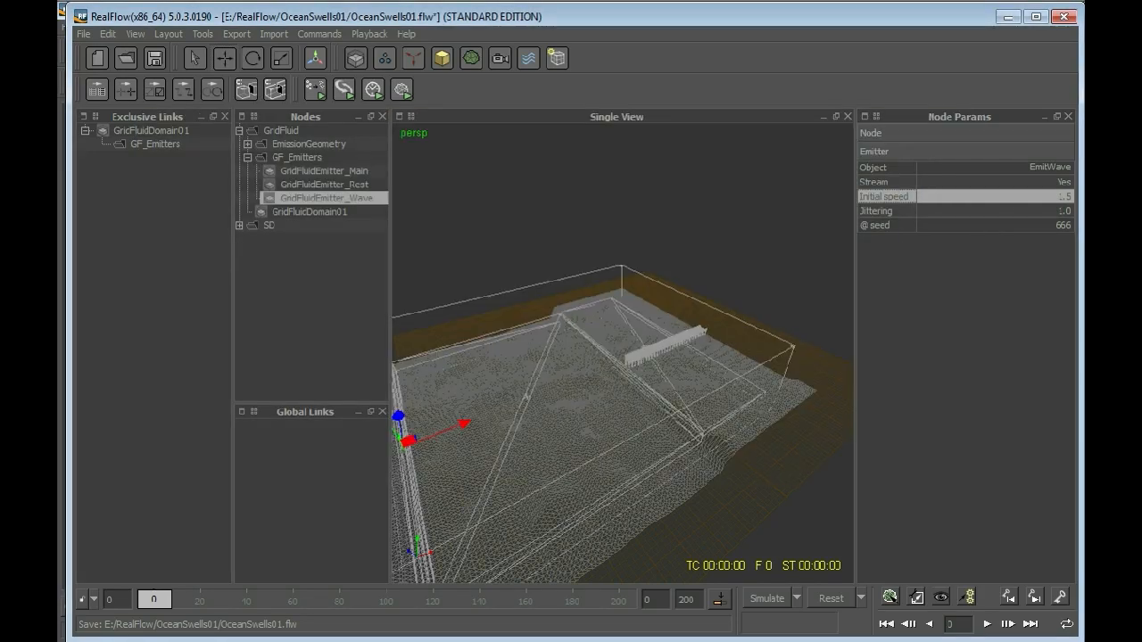
{"action": "mouse_move", "coordinate": [710, 479]}
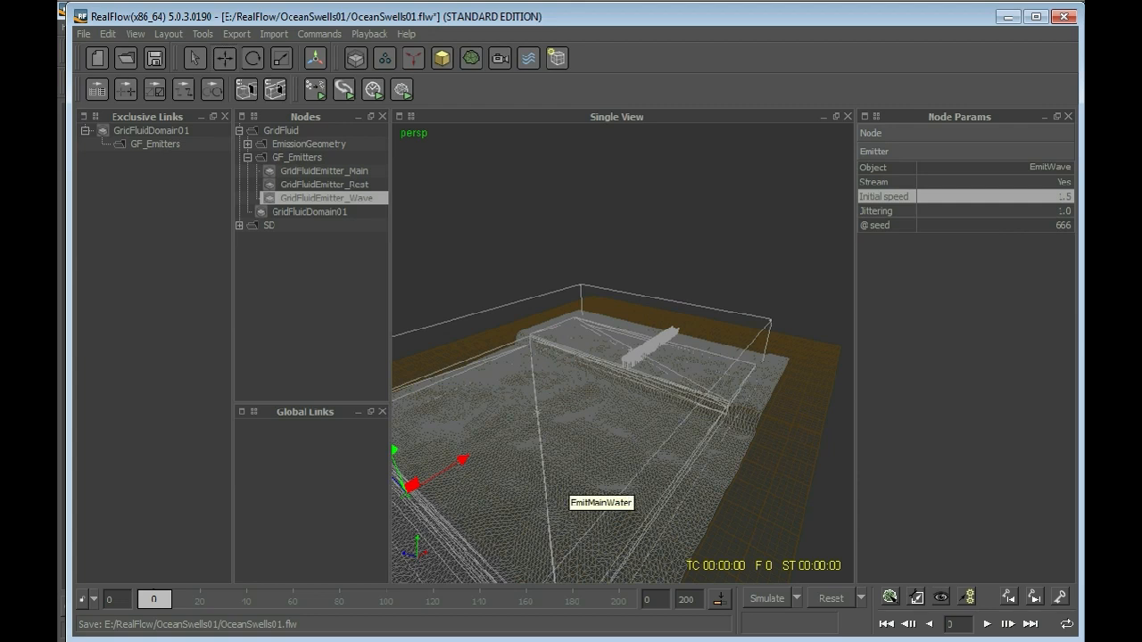
{"action": "left_click", "coordinate": [323, 171]}
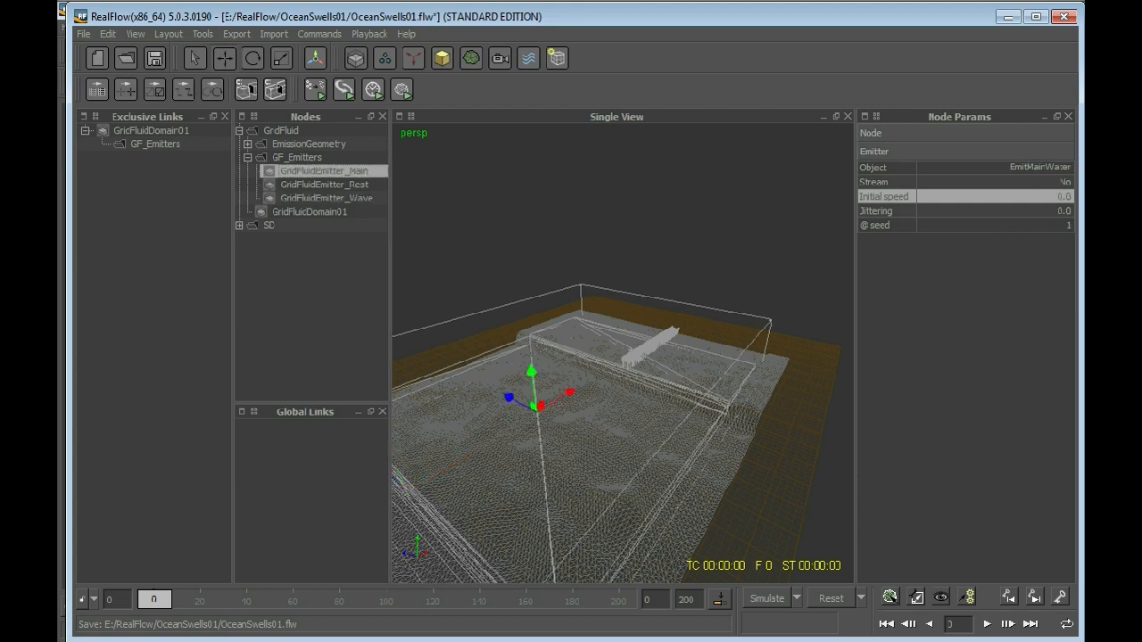
{"action": "left_click", "coordinate": [996, 211]}
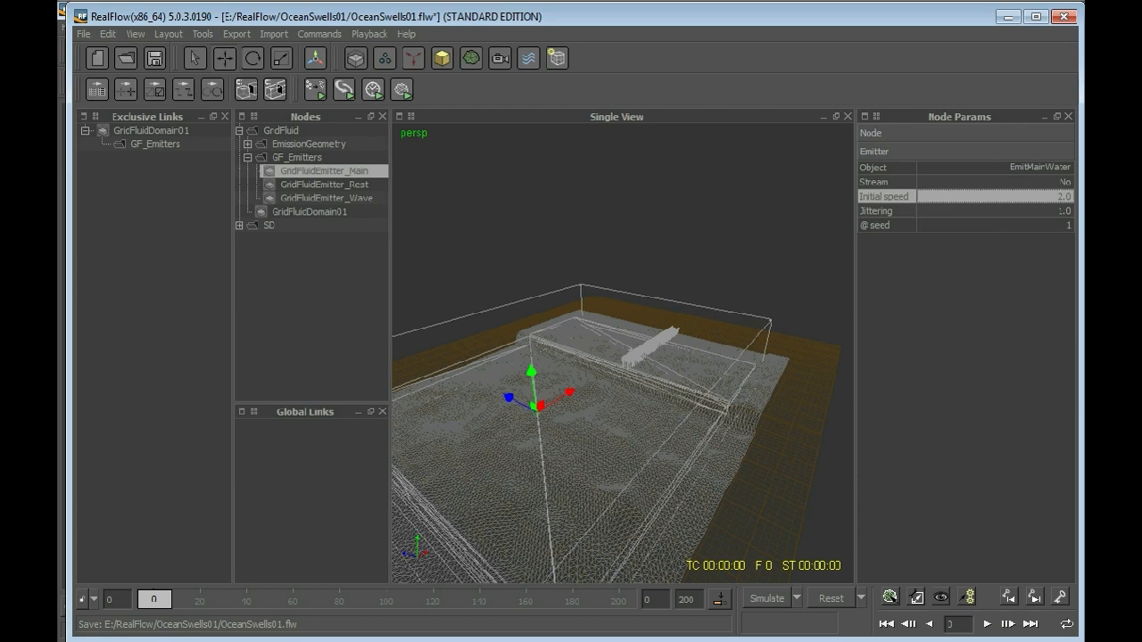
{"action": "left_click", "coordinate": [325, 184]}
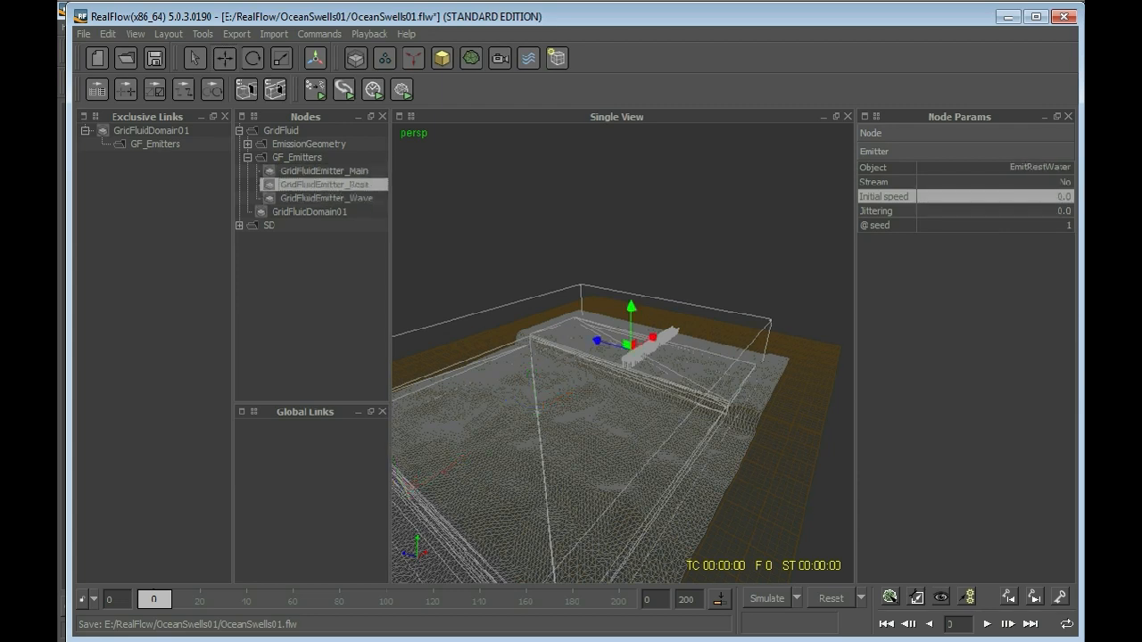
{"action": "left_click", "coordinate": [964, 210]}
{"action": "type", "text": "1"}
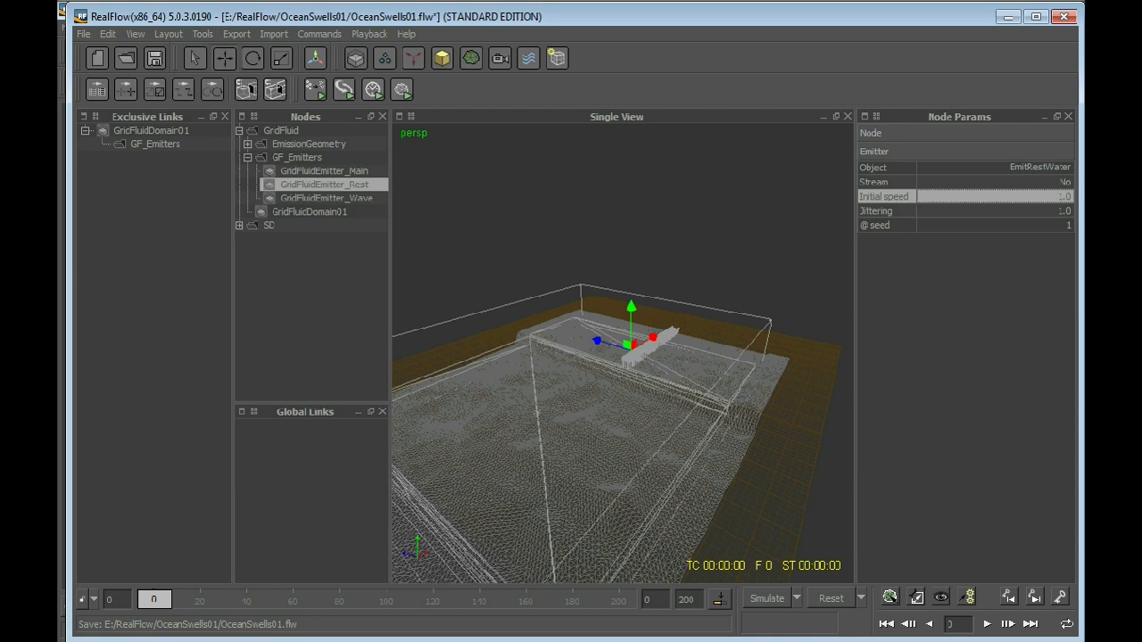
{"action": "mouse_move", "coordinate": [664, 383]}
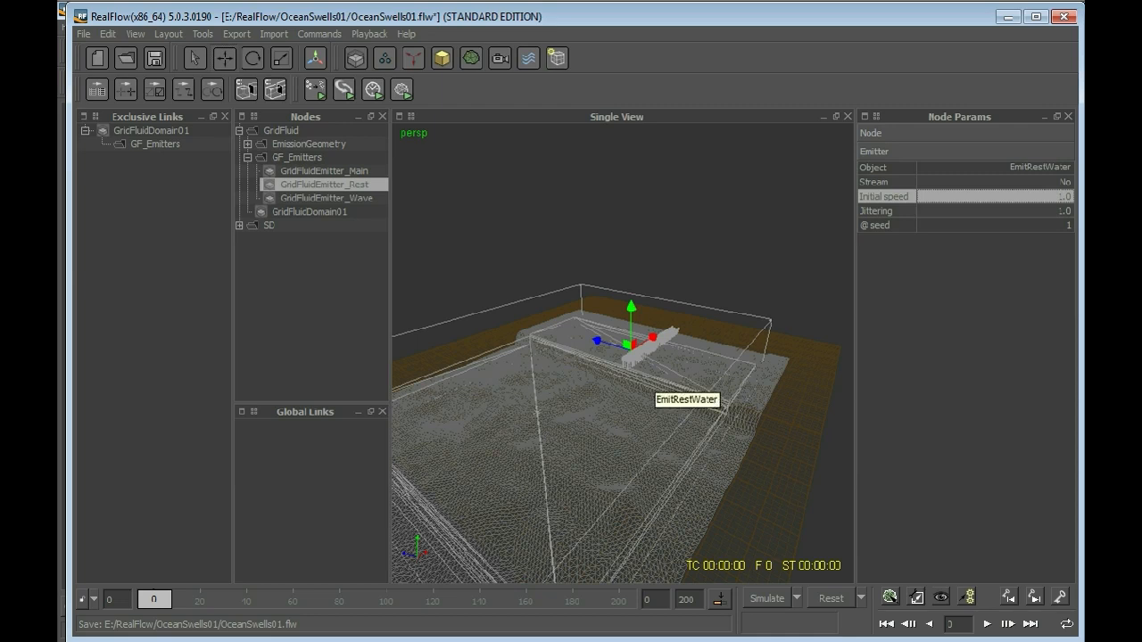
{"action": "mouse_move", "coordinate": [704, 418]}
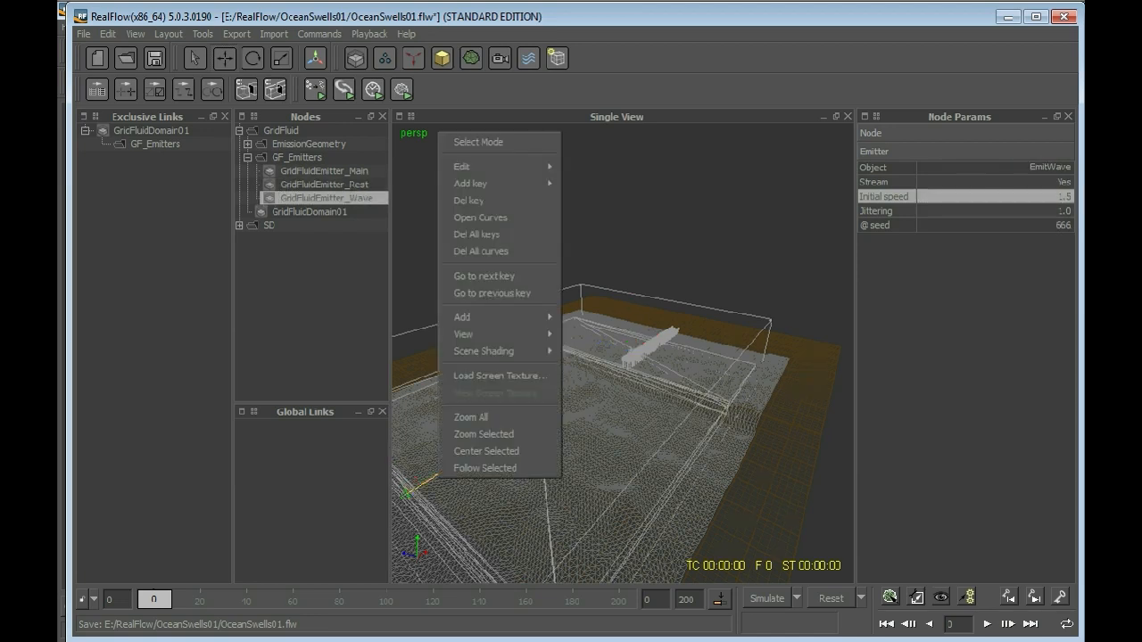
{"action": "mouse_move", "coordinate": [484, 434]}
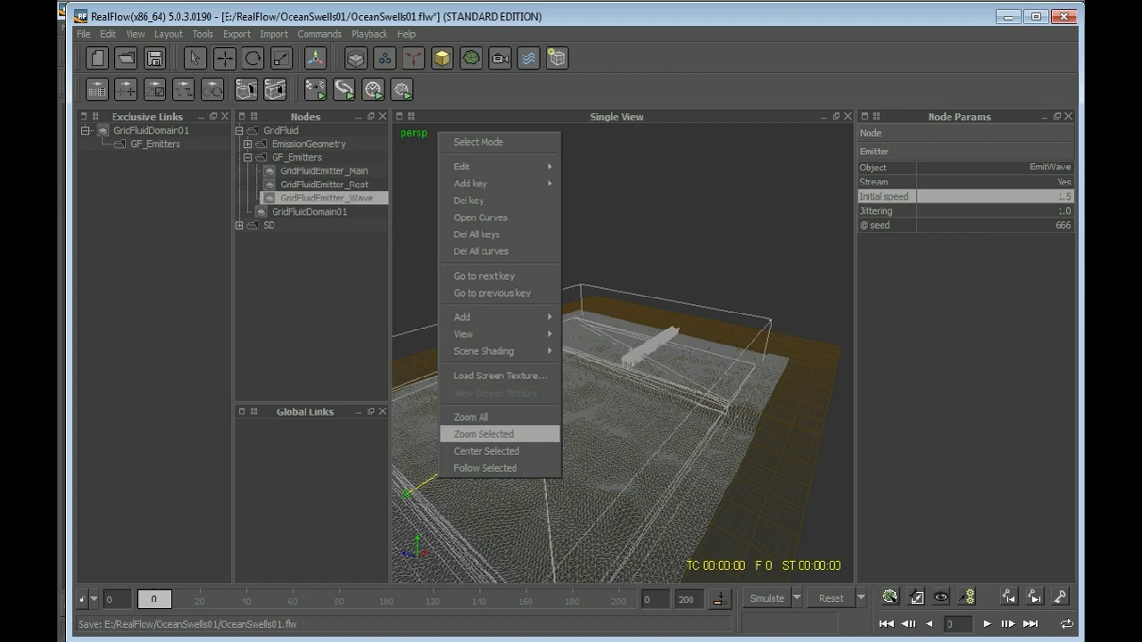
Zoom the viewport onto the selected Wave emitter in front view
{"action": "left_click", "coordinate": [485, 433]}
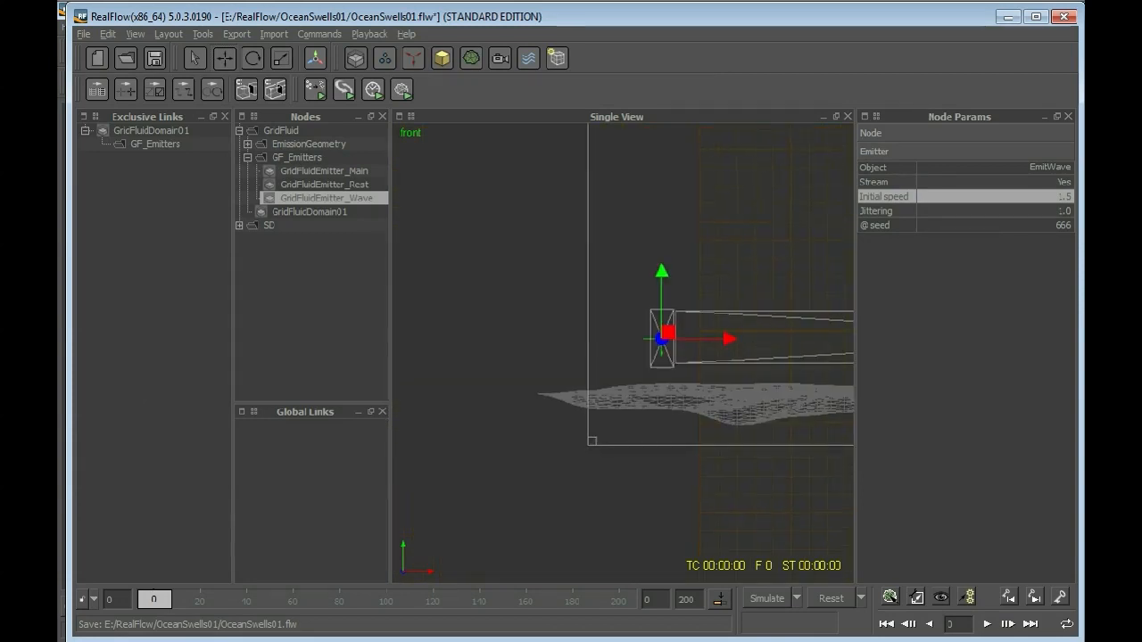
Give GridFluidEmitter_Front a Rotation Z of 90 degrees to match the Wave emitter
{"action": "left_click", "coordinate": [253, 58]}
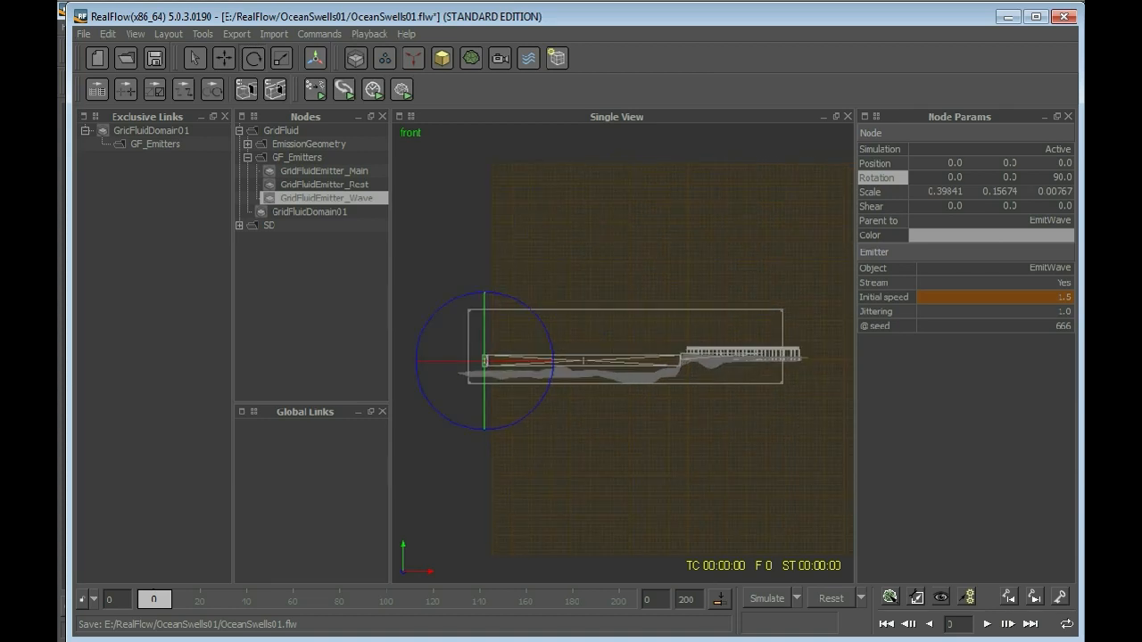
{"action": "left_click", "coordinate": [324, 184]}
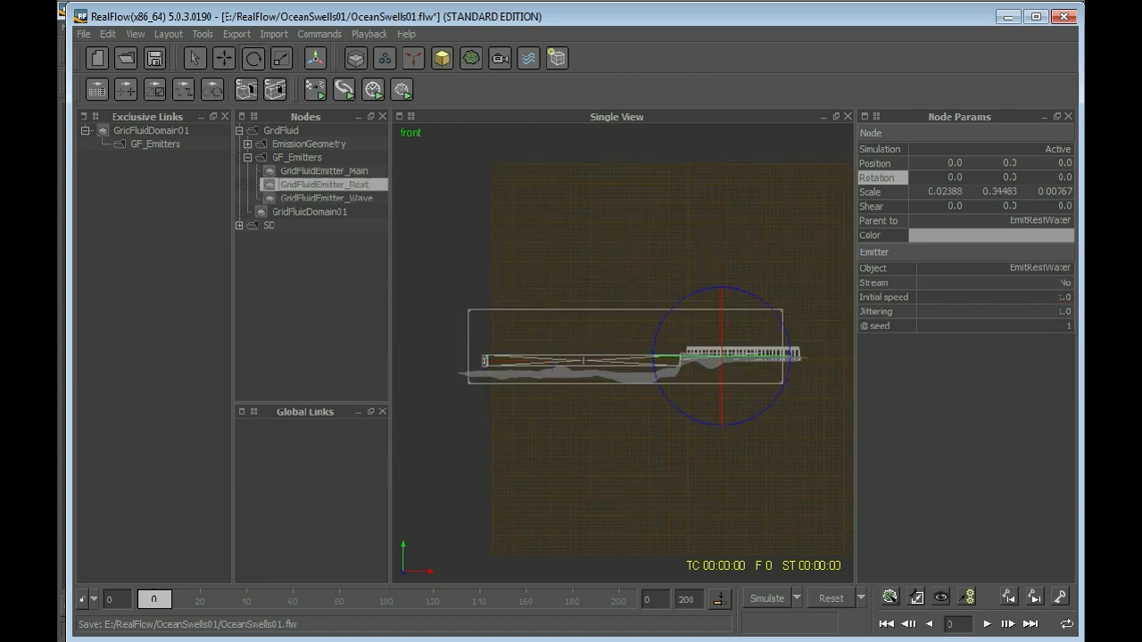
{"action": "triple_click", "coordinate": [1064, 179]}
{"action": "type", "text": "90"}
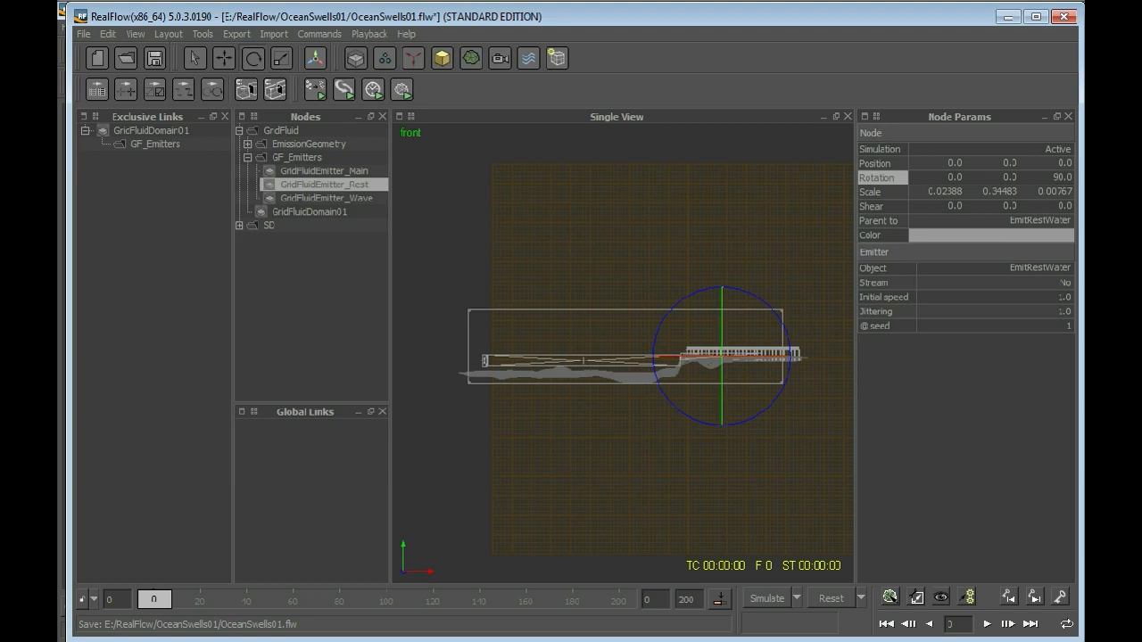
{"action": "left_click", "coordinate": [323, 171]}
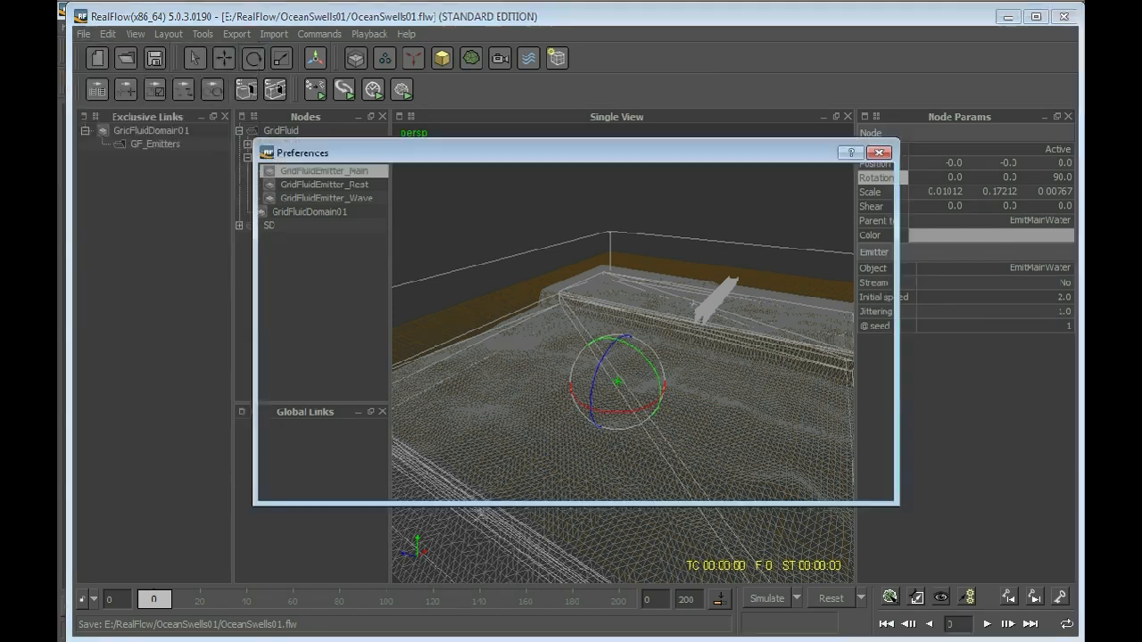
Enable Auto Backup to XML every 30 minutes in Preferences > Backup and confirm with OK
{"action": "left_click", "coordinate": [303, 179]}
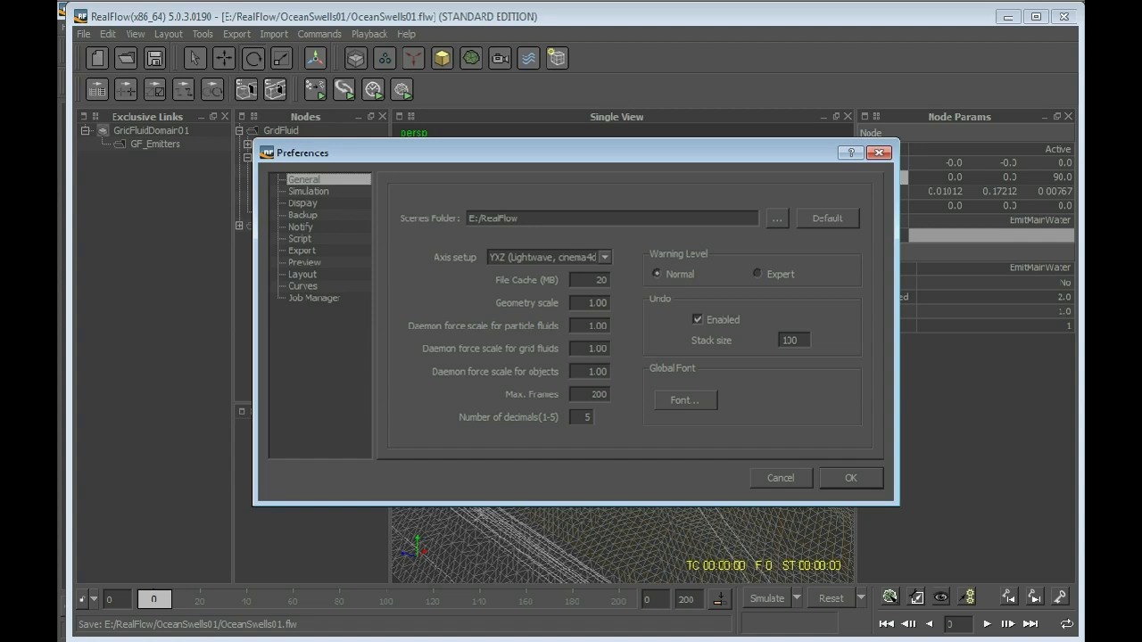
{"action": "left_click", "coordinate": [304, 215]}
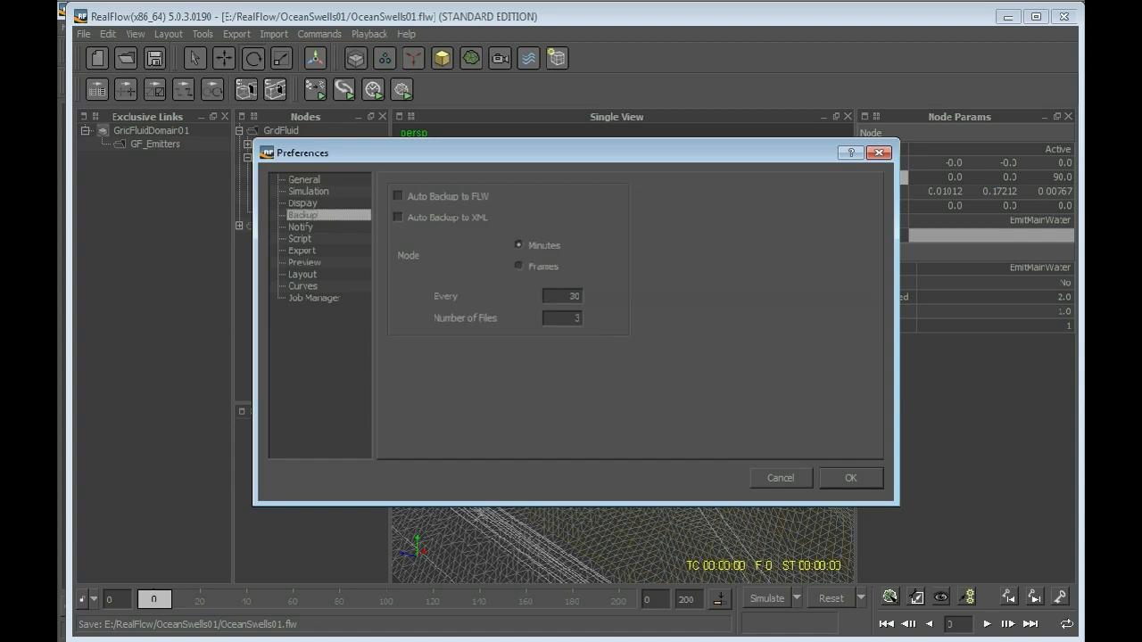
{"action": "left_click", "coordinate": [398, 217]}
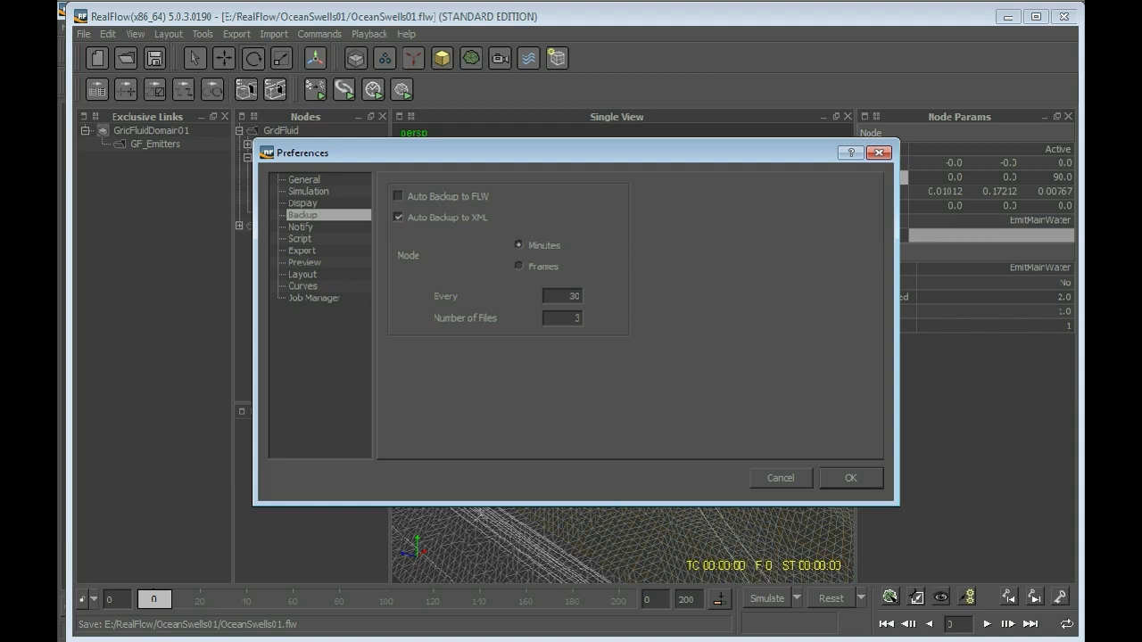
{"action": "left_click", "coordinate": [850, 478]}
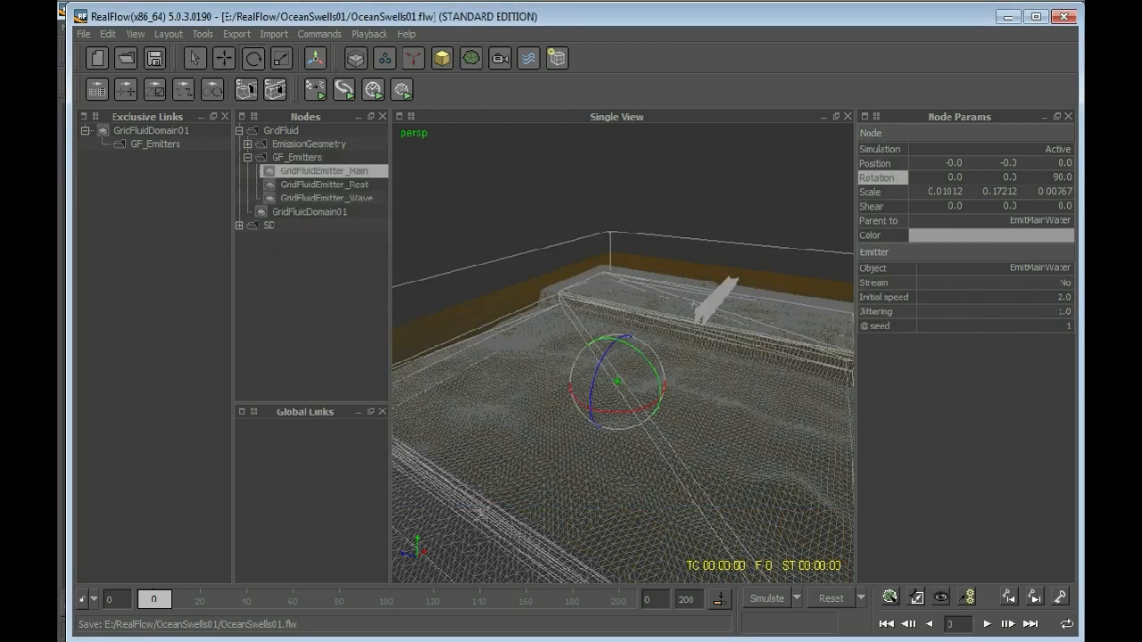
Orbit the perspective view around the tank before reaching for the Daemons toolbar menu
{"action": "left_click", "coordinate": [273, 32]}
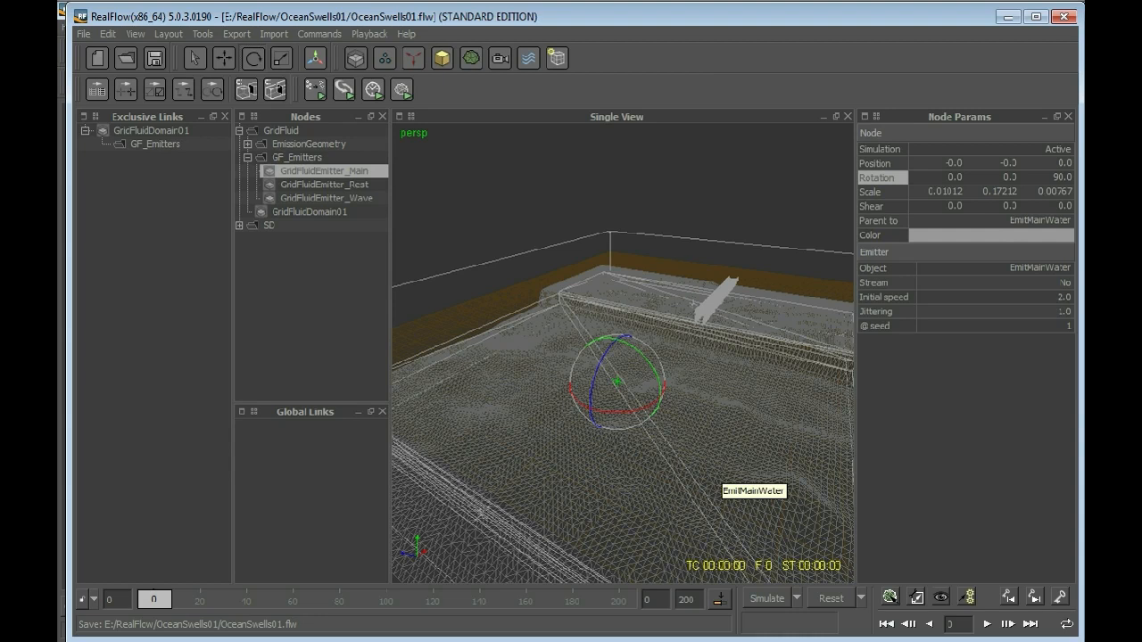
{"action": "left_click_drag", "start_coordinate": [624, 401], "coordinate": [624, 357]}
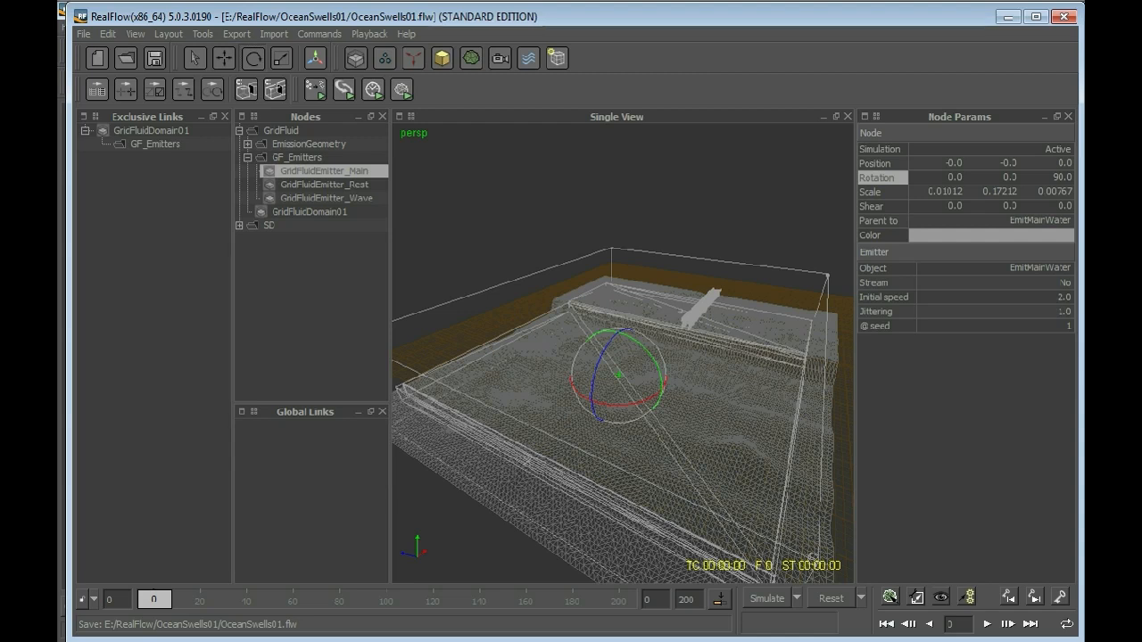
{"action": "mouse_move", "coordinate": [723, 437]}
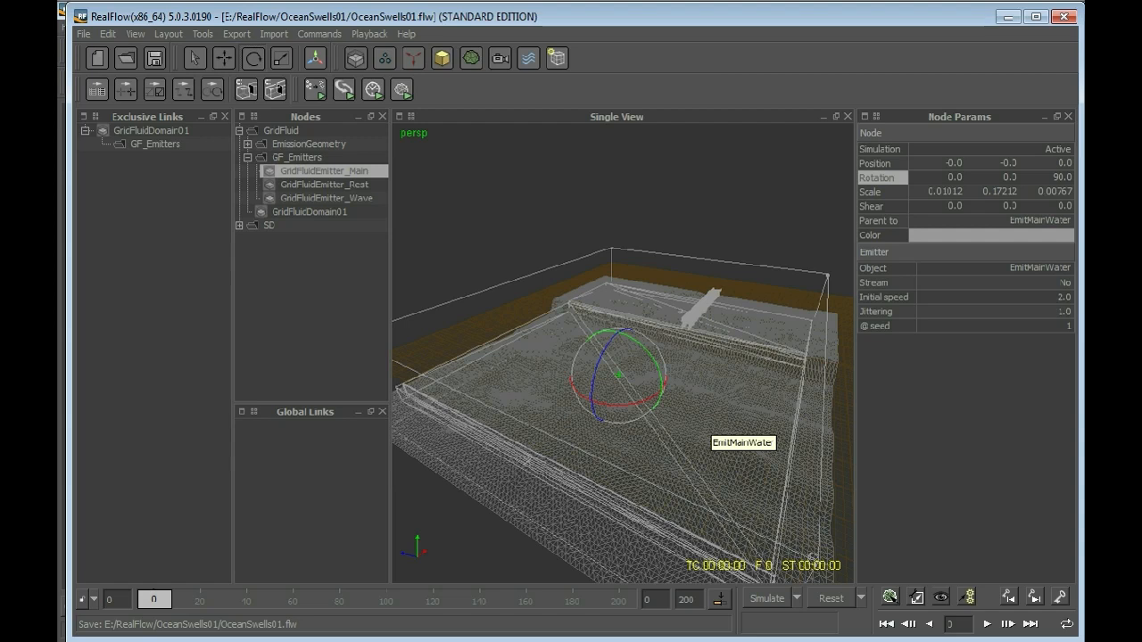
{"action": "mouse_move", "coordinate": [659, 270]}
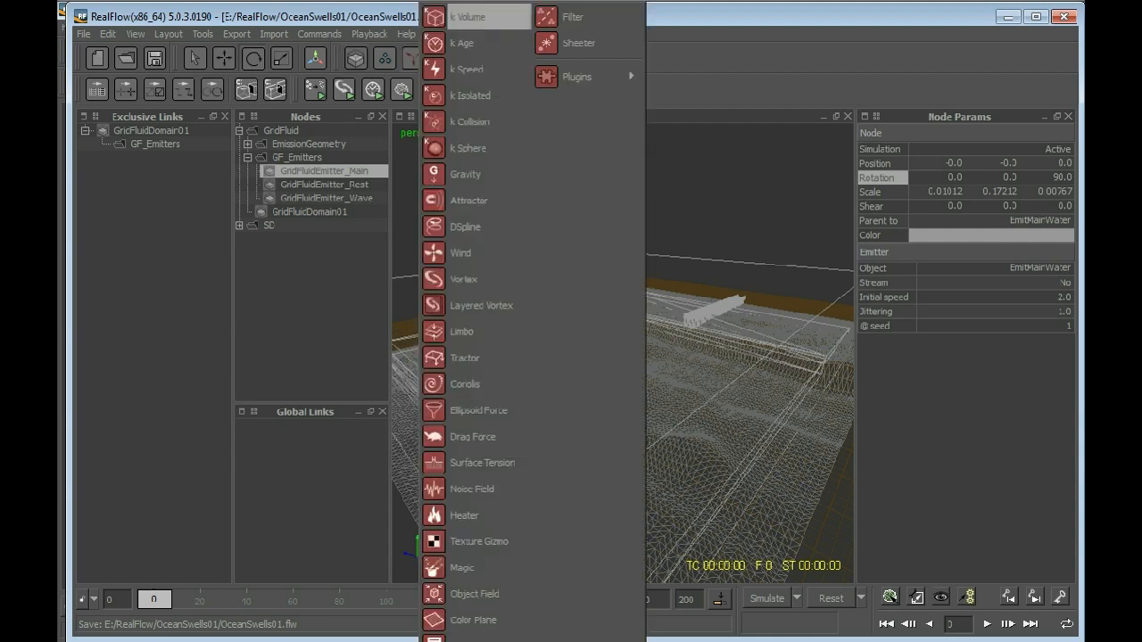
Add a K Volume daemon and zoom out to view the tank from above
{"action": "left_click", "coordinate": [468, 16]}
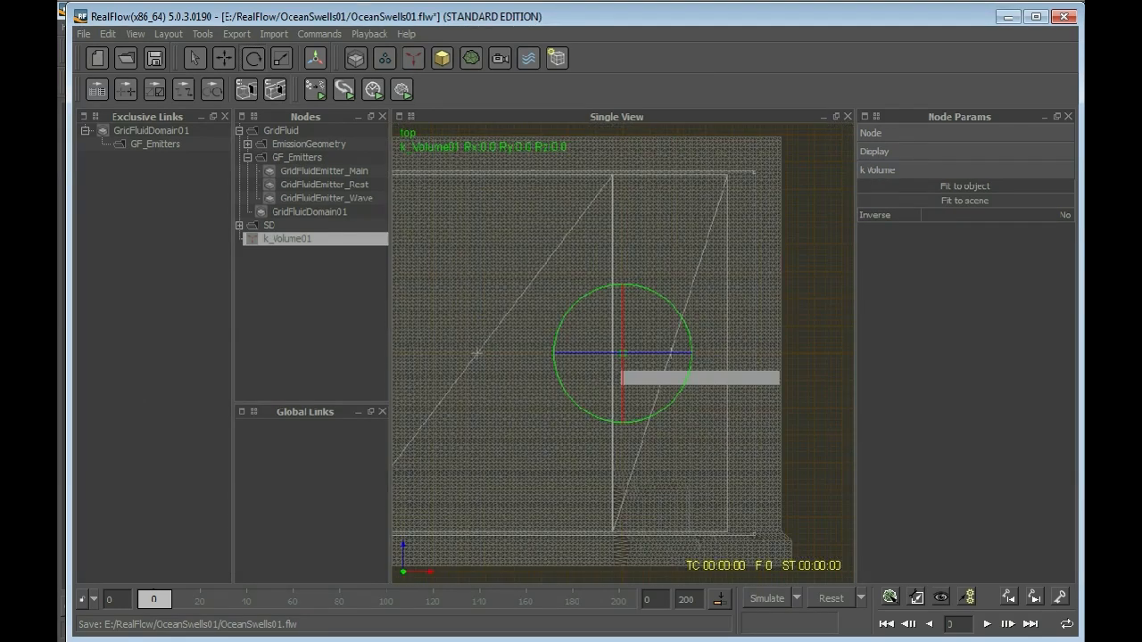
{"action": "left_click_drag", "start_coordinate": [621, 353], "coordinate": [784, 353]}
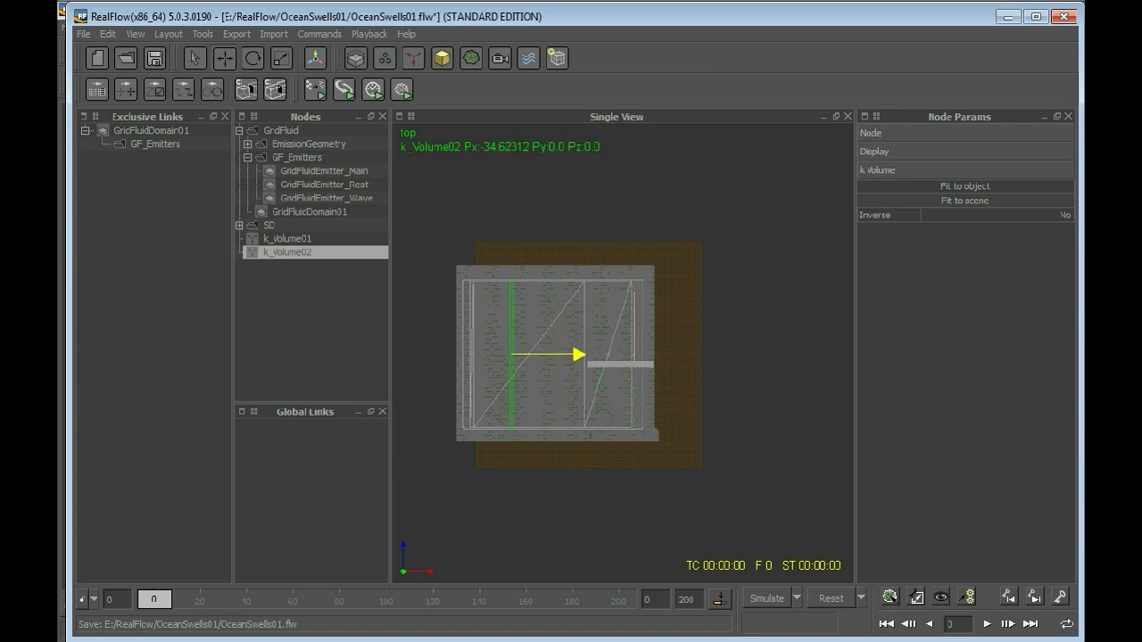
Slide k_Volume02 to the tank's left edge and zoom in on it
{"action": "left_click_drag", "start_coordinate": [578, 355], "coordinate": [537, 355]}
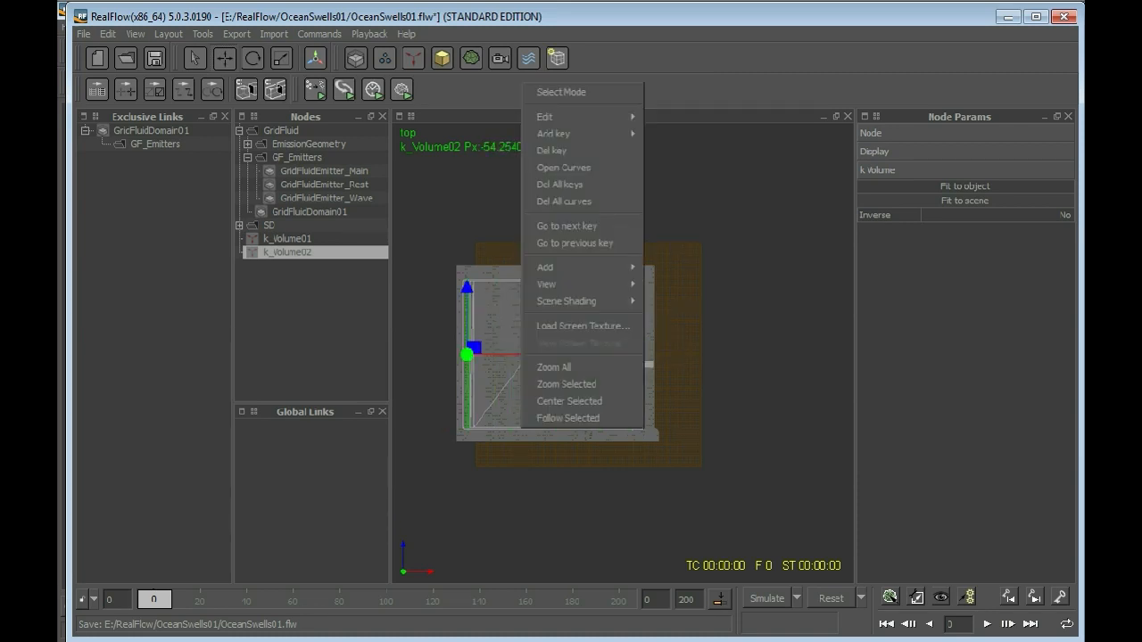
{"action": "left_click", "coordinate": [553, 368]}
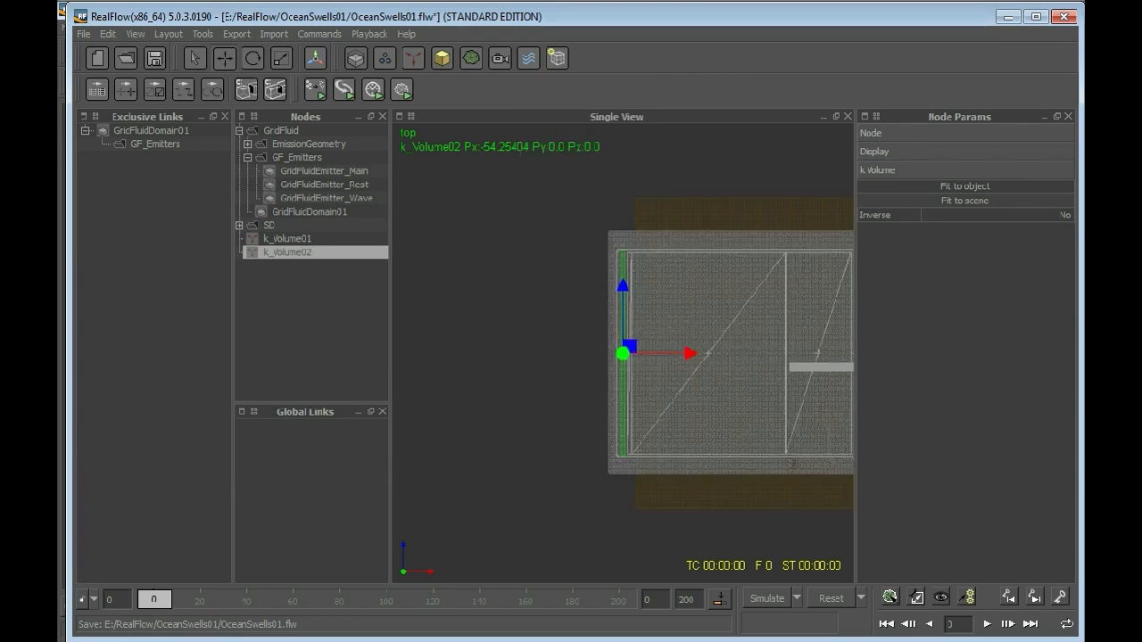
{"action": "scroll", "scroll_direction": "up", "scroll_amount": 3}
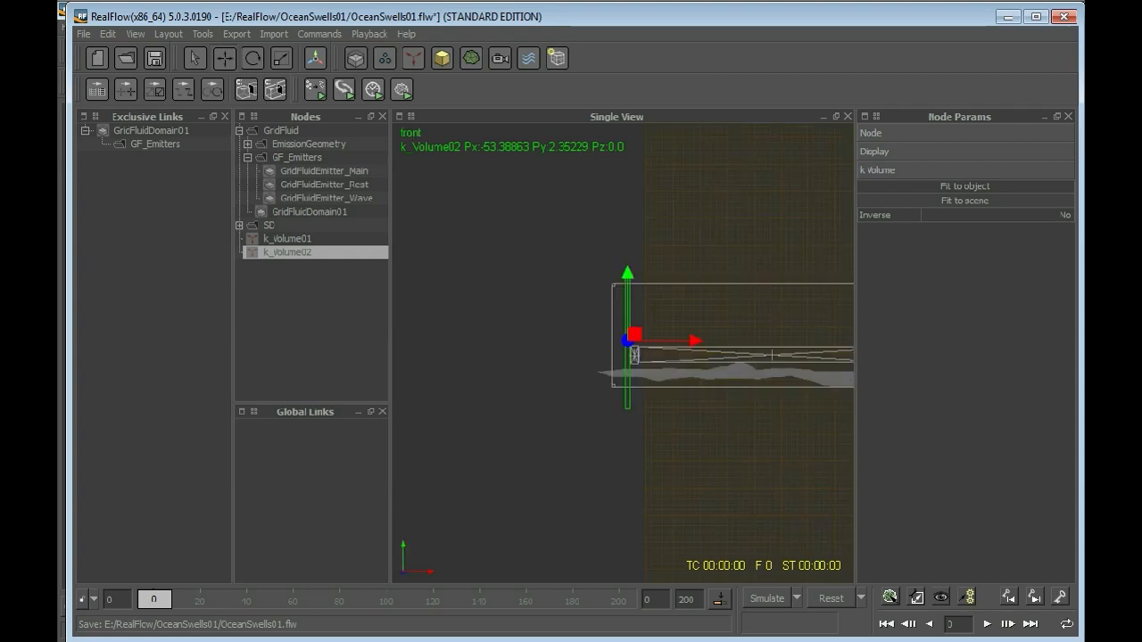
Move k_Volume01 to the tank's right end and stretch it along Z across the tank depth
{"action": "left_click_drag", "start_coordinate": [628, 341], "coordinate": [501, 323]}
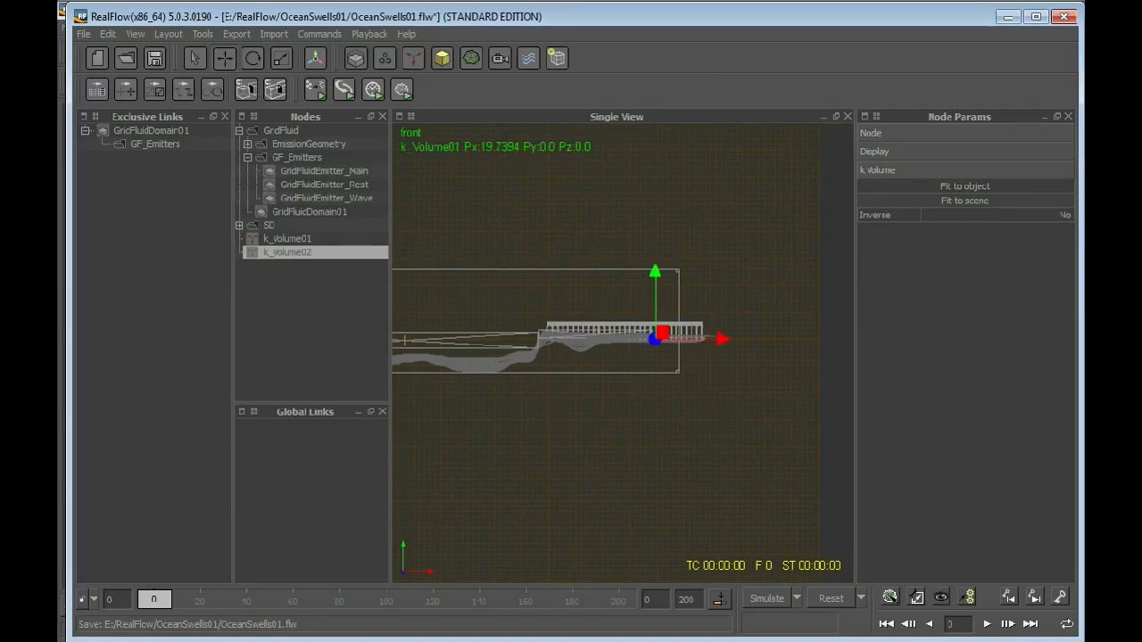
{"action": "left_click", "coordinate": [287, 239]}
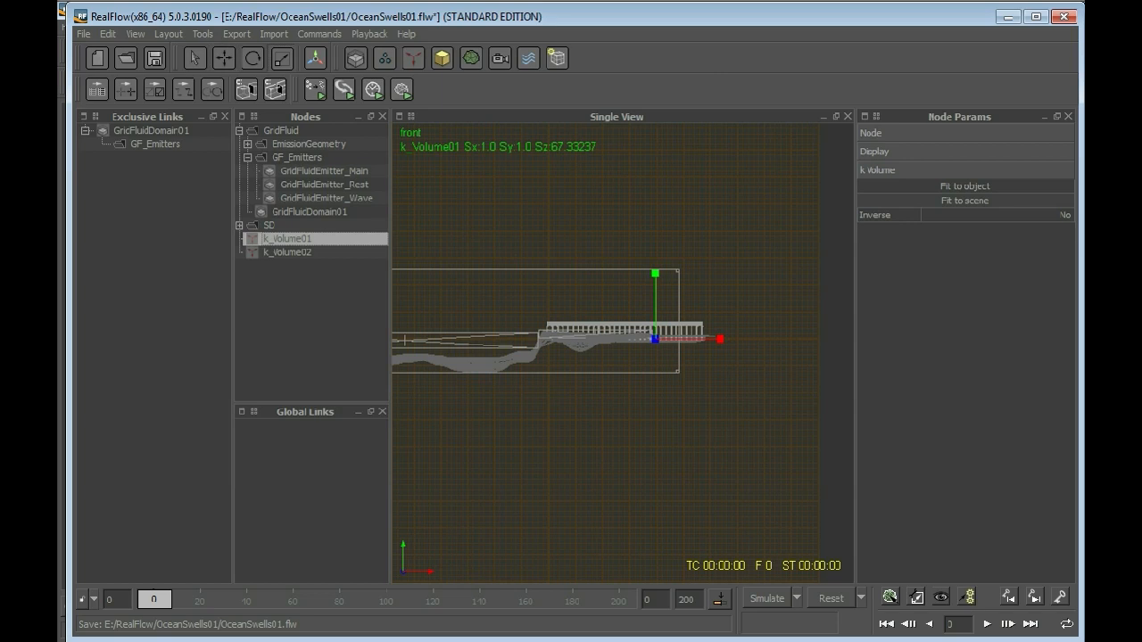
{"action": "left_click_drag", "start_coordinate": [655, 275], "coordinate": [655, 397]}
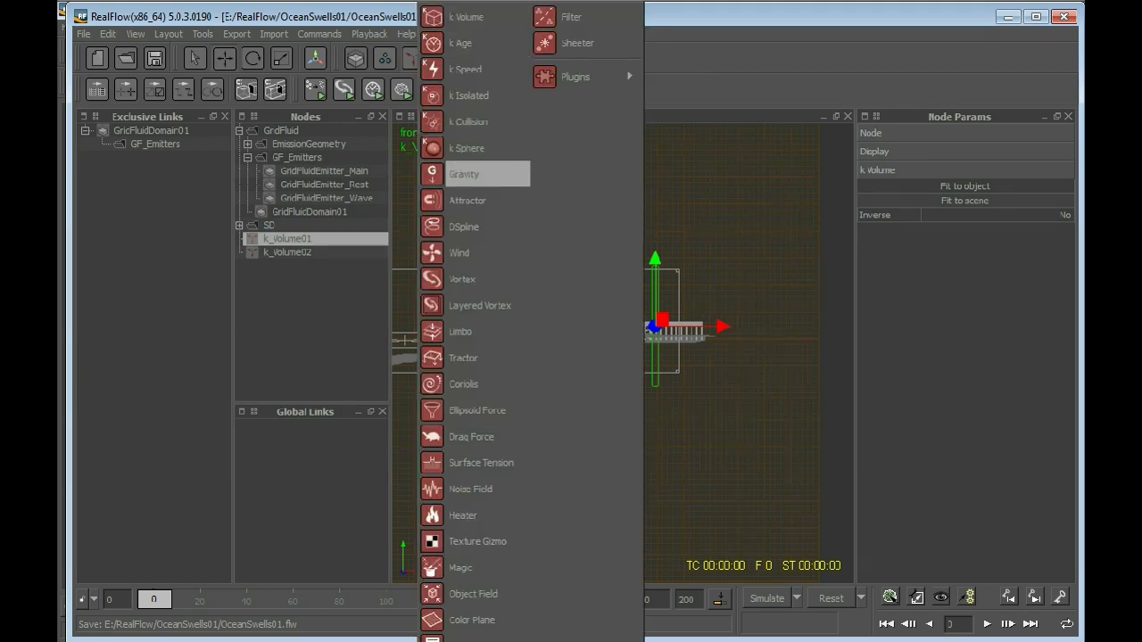
Add a Gravity daemon, group the three daemons and rename the group Daemons
{"action": "left_click", "coordinate": [464, 175]}
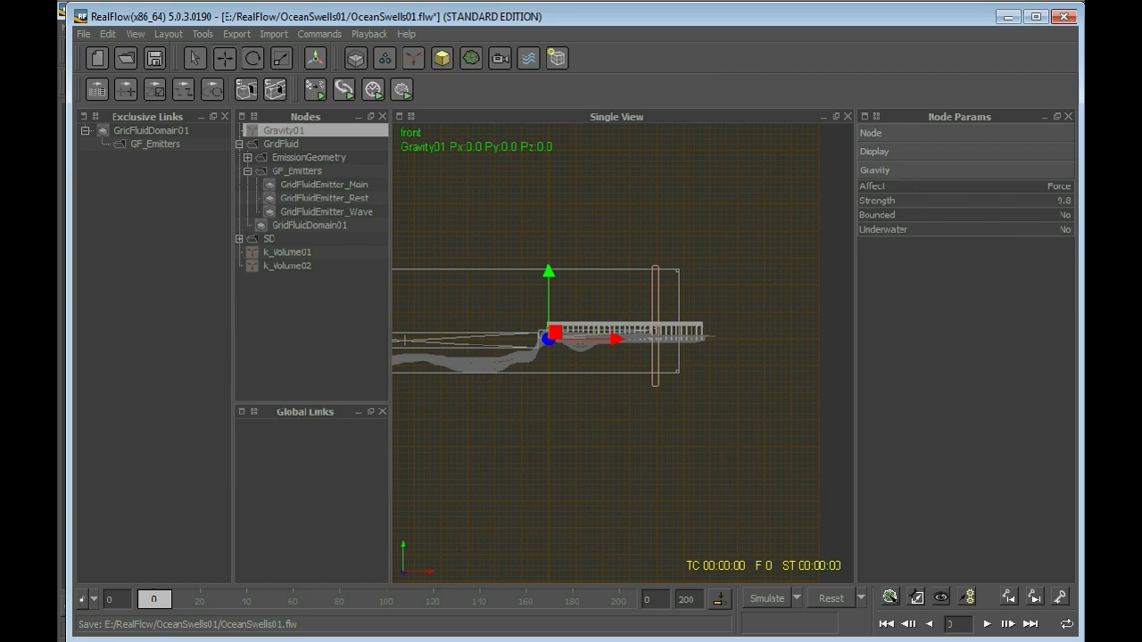
{"action": "left_click", "coordinate": [287, 264]}
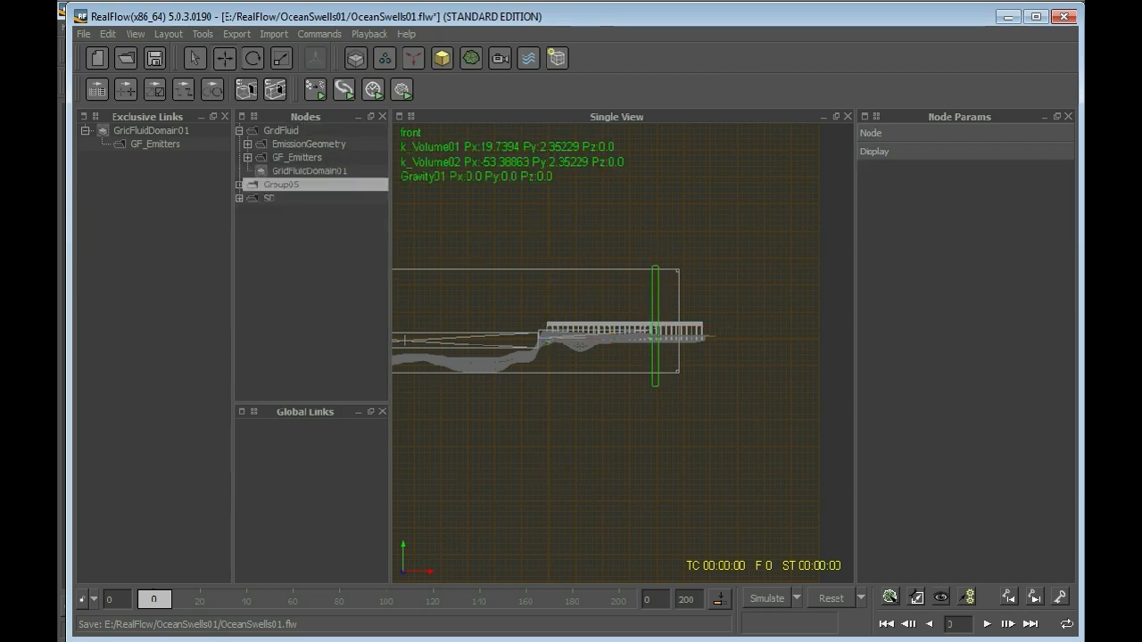
{"action": "double_click", "coordinate": [282, 184]}
{"action": "type", "text": "Deamons"}
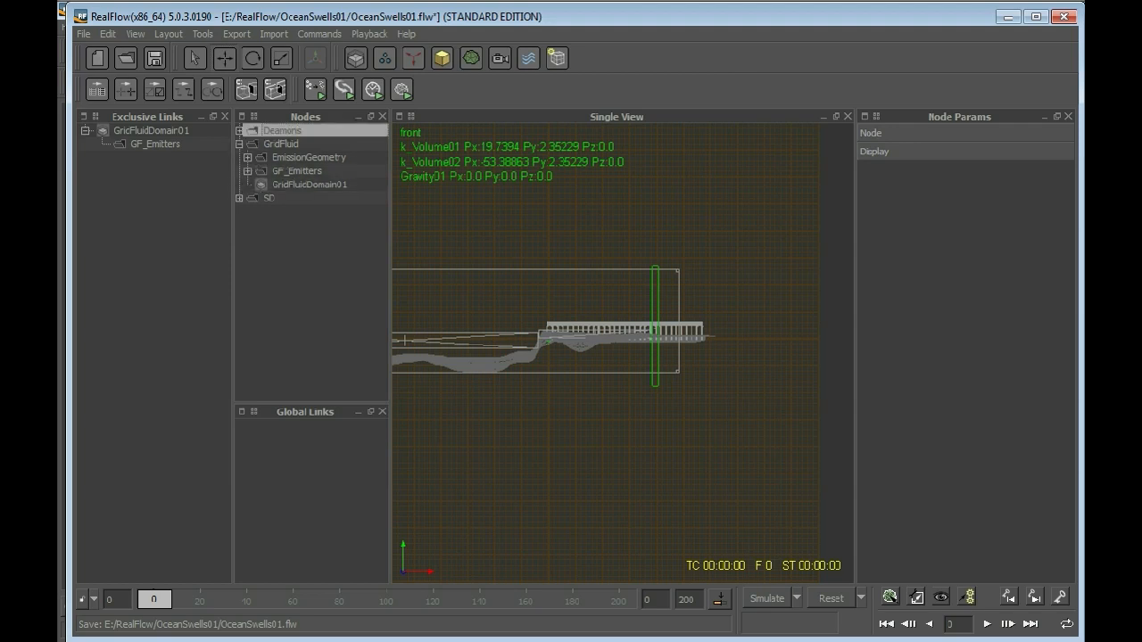
Exclusively link Gravity01, k_Volume01 and k_Volume02 to GridFluidDomain01
{"action": "left_click", "coordinate": [239, 130]}
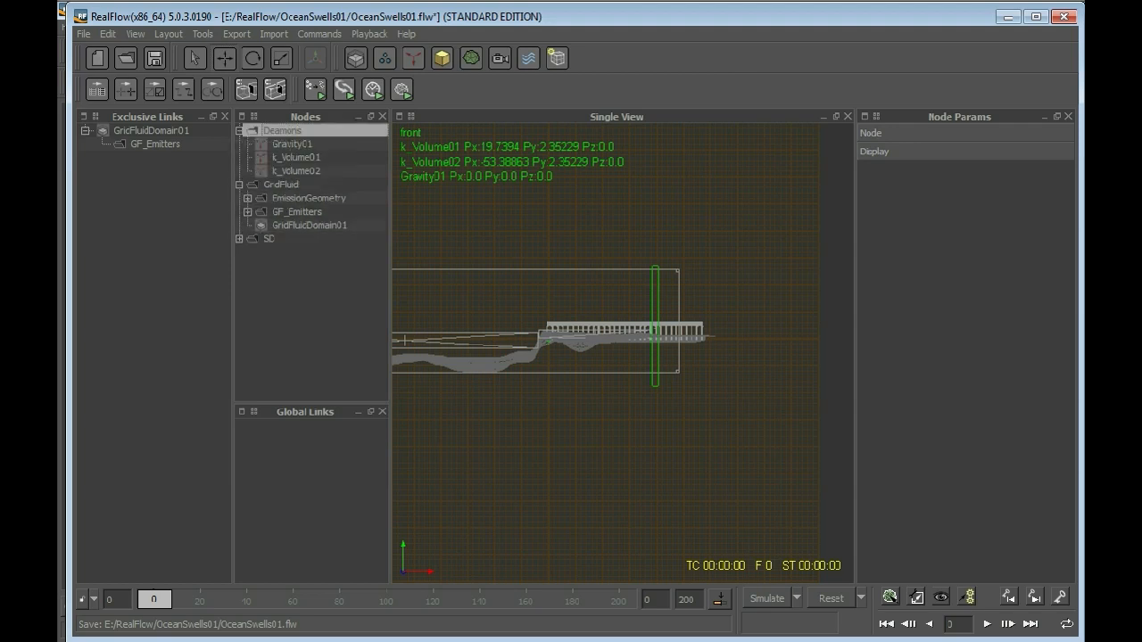
{"action": "left_click", "coordinate": [293, 143]}
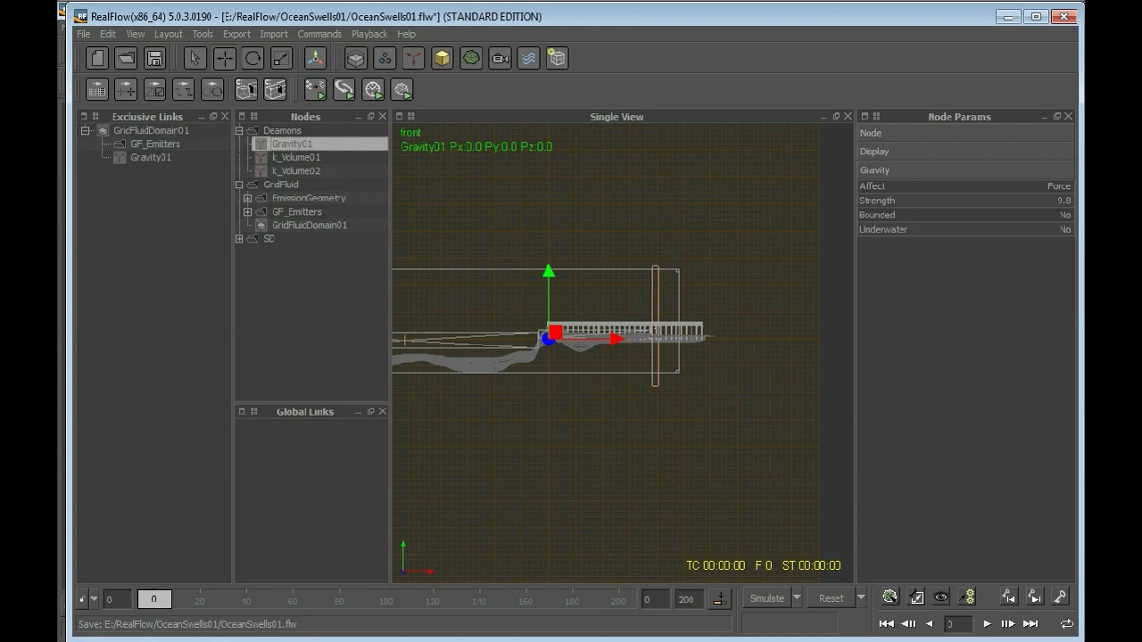
{"action": "left_click", "coordinate": [296, 157]}
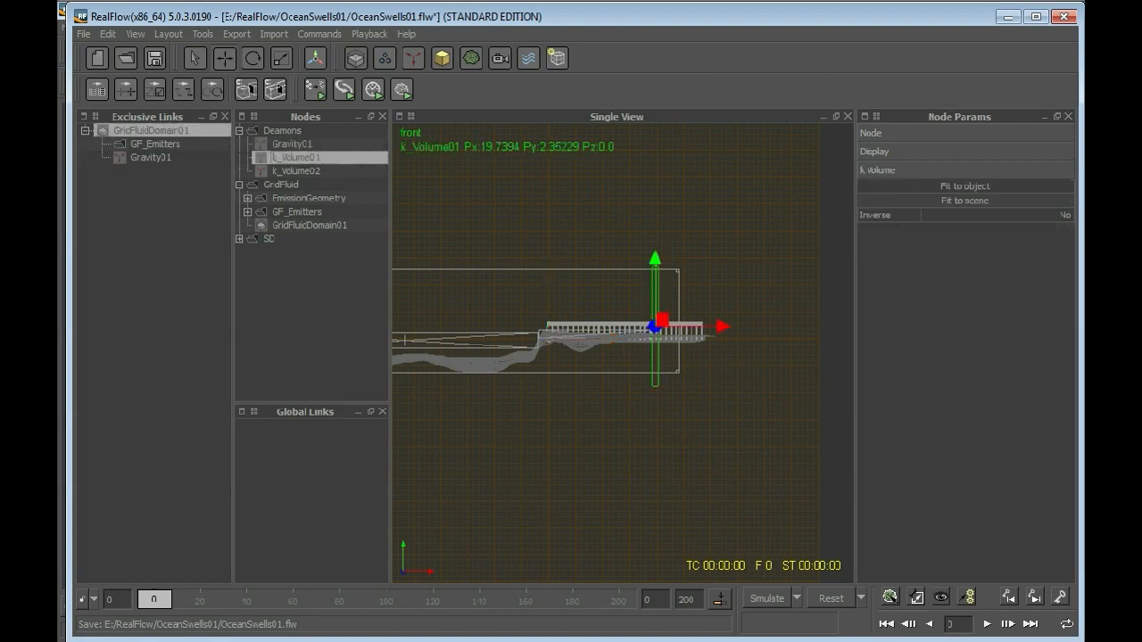
{"action": "left_click", "coordinate": [296, 171]}
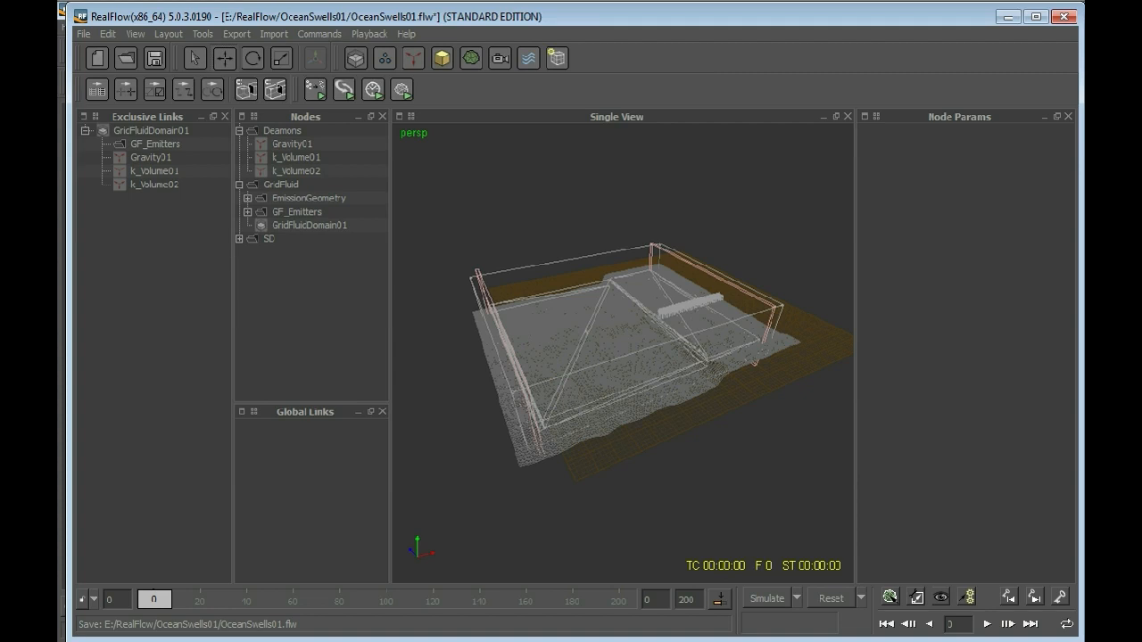
{"action": "left_click", "coordinate": [248, 196]}
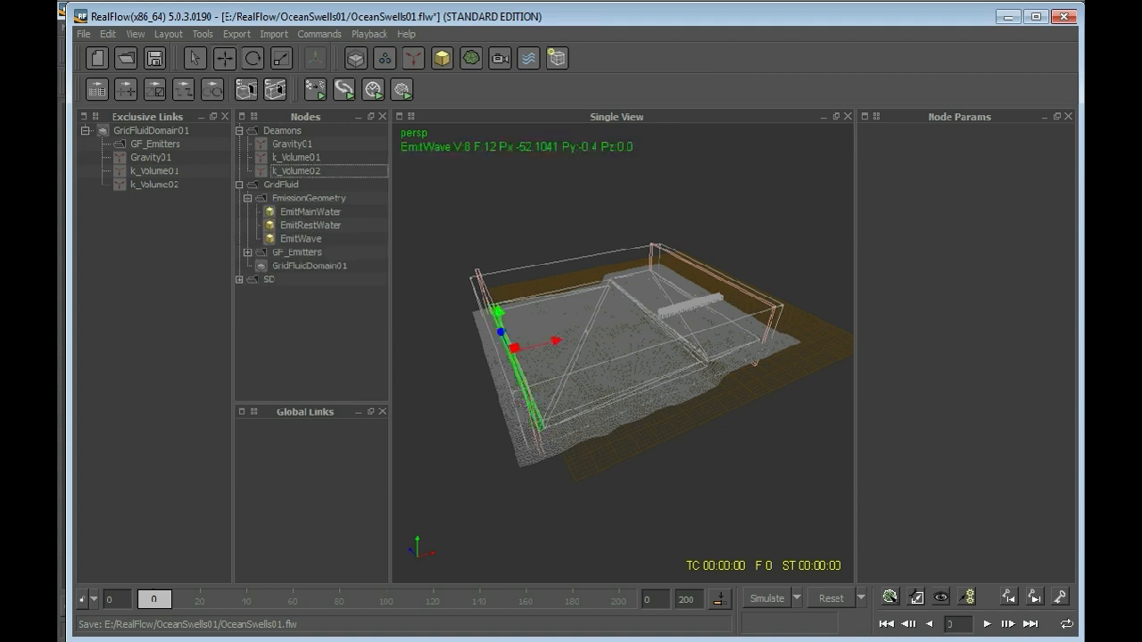
Select the Wave emitter and orbit the scene to view it from the side
{"action": "left_click", "coordinate": [300, 239]}
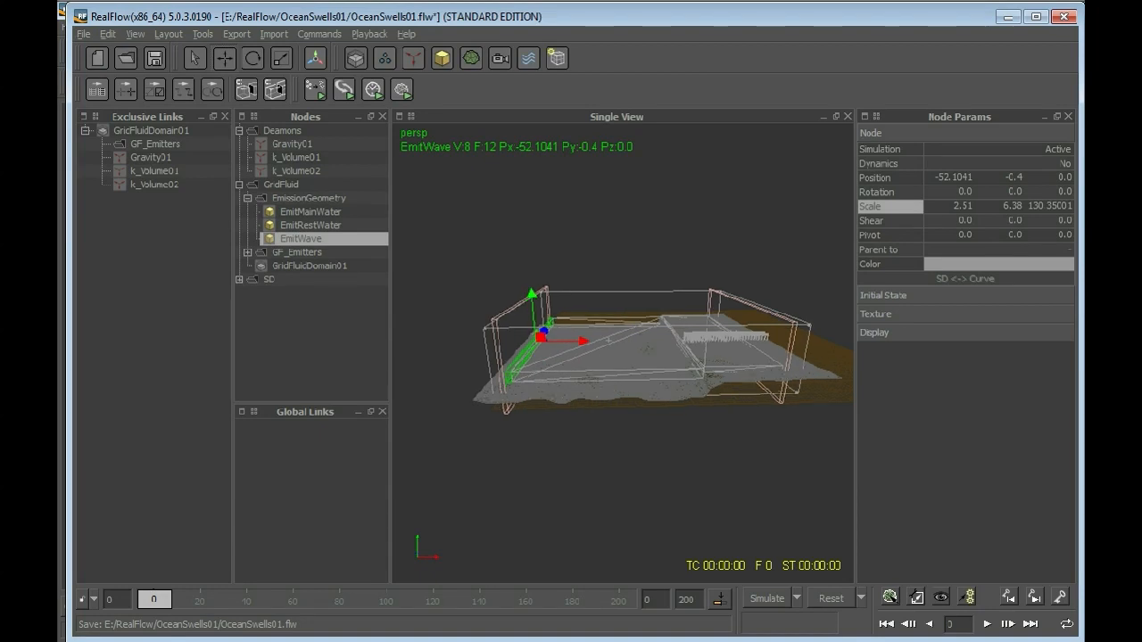
{"action": "left_click_drag", "start_coordinate": [625, 357], "coordinate": [634, 339]}
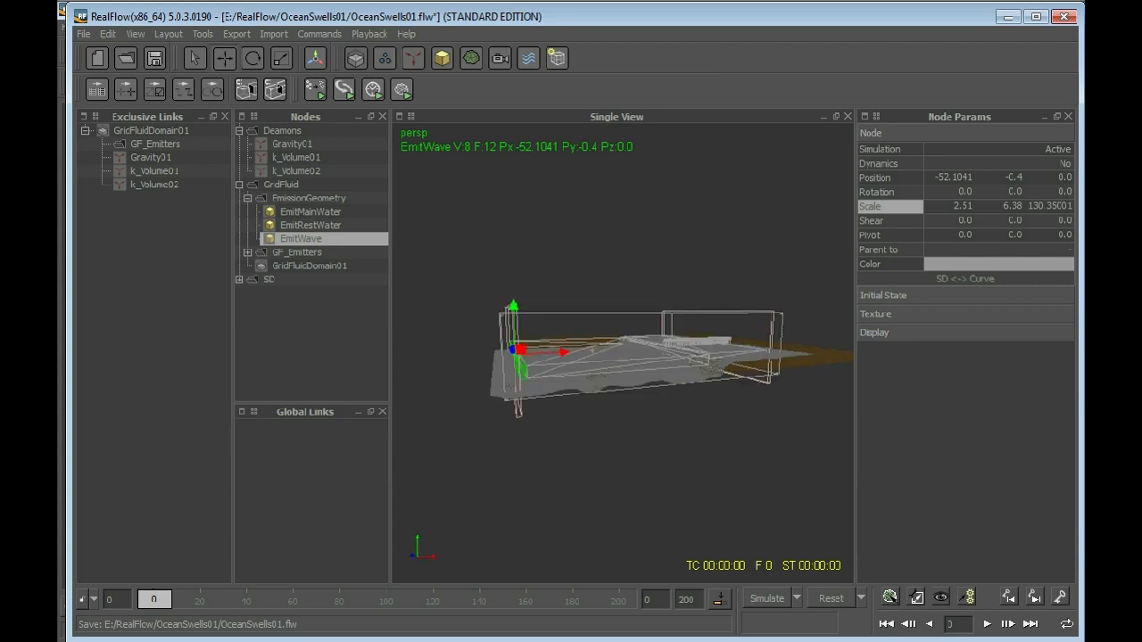
{"action": "left_click_drag", "start_coordinate": [625, 357], "coordinate": [580, 339]}
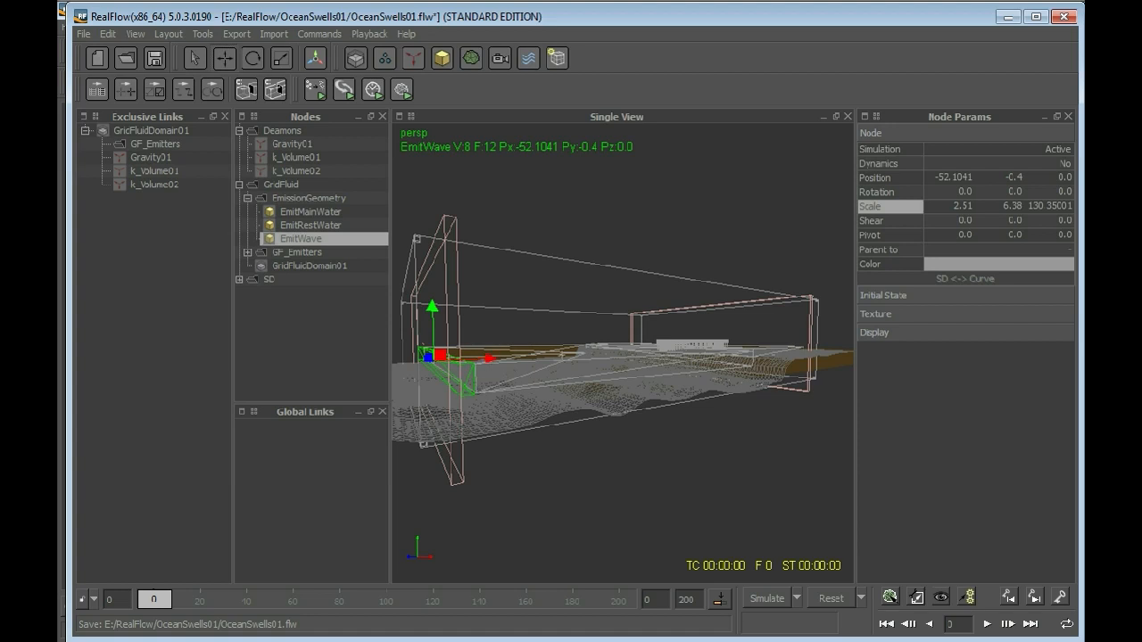
{"action": "mouse_move", "coordinate": [437, 370]}
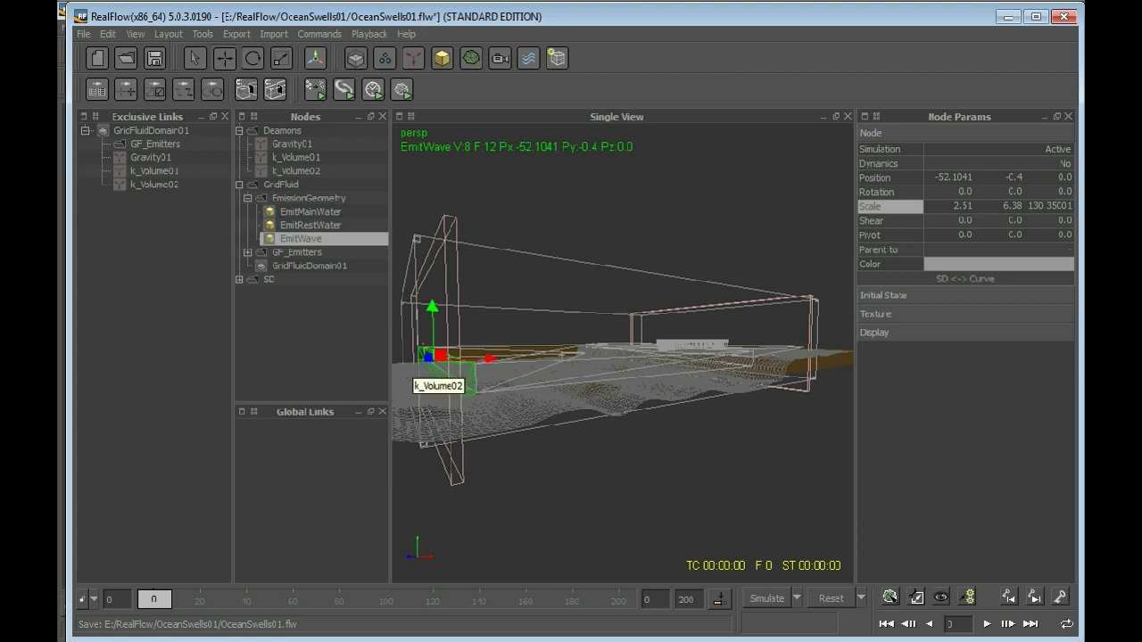
Rename the kill volumes k_Volume_out and k_Volume_backdraft and set Inverse to Yes on both
{"action": "left_click", "coordinate": [297, 157]}
{"action": "type", "text": "_out"}
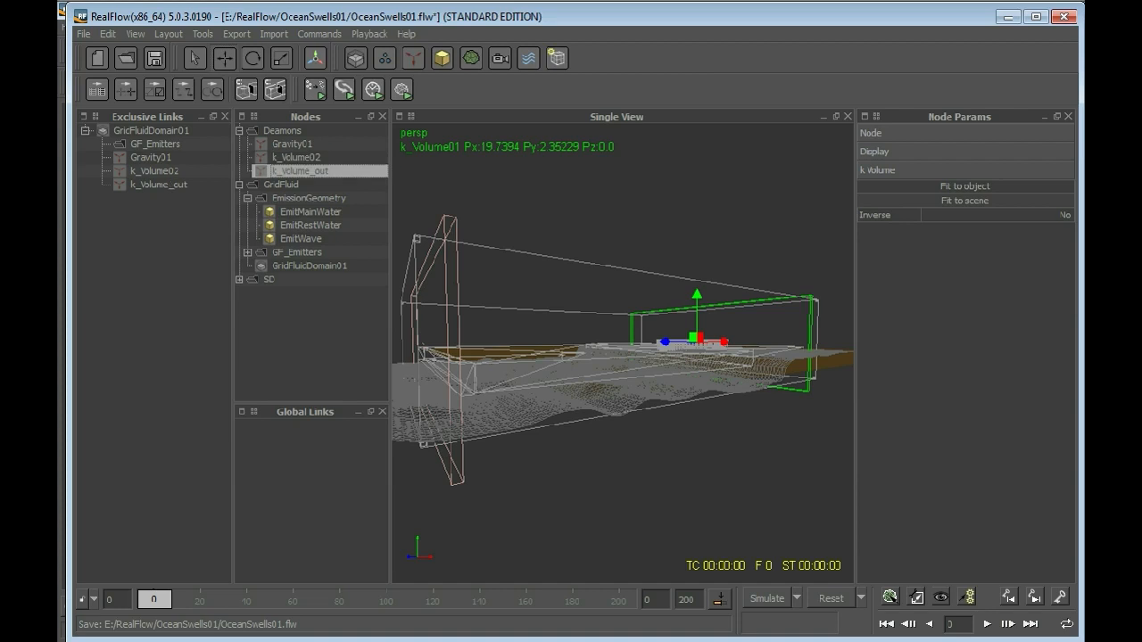
{"action": "right_click", "coordinate": [296, 158]}
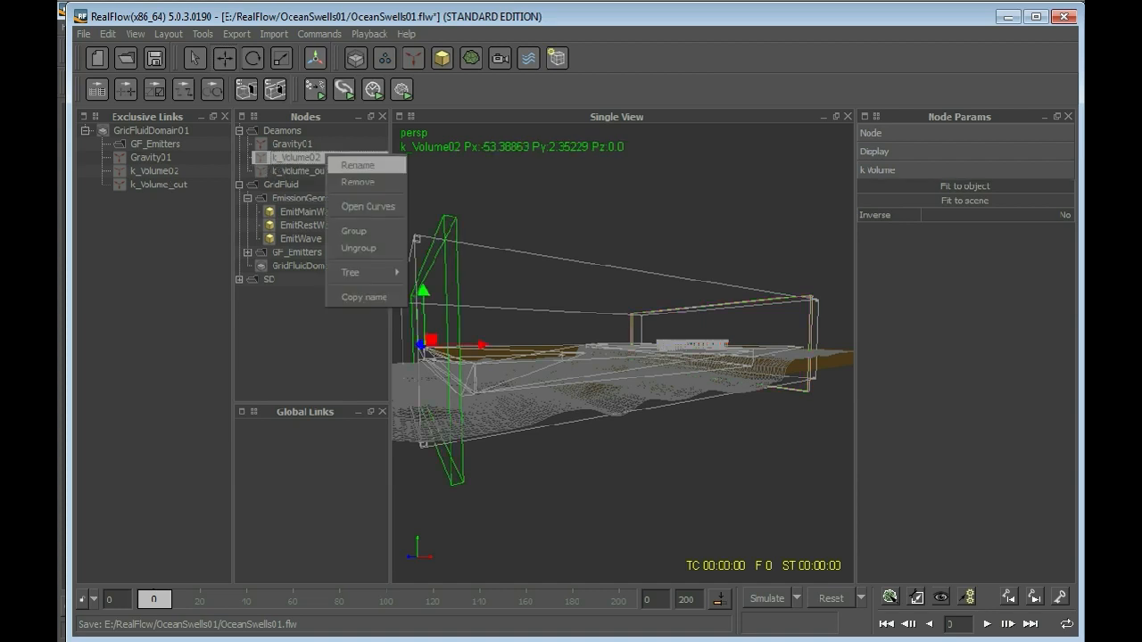
{"action": "left_click", "coordinate": [357, 164]}
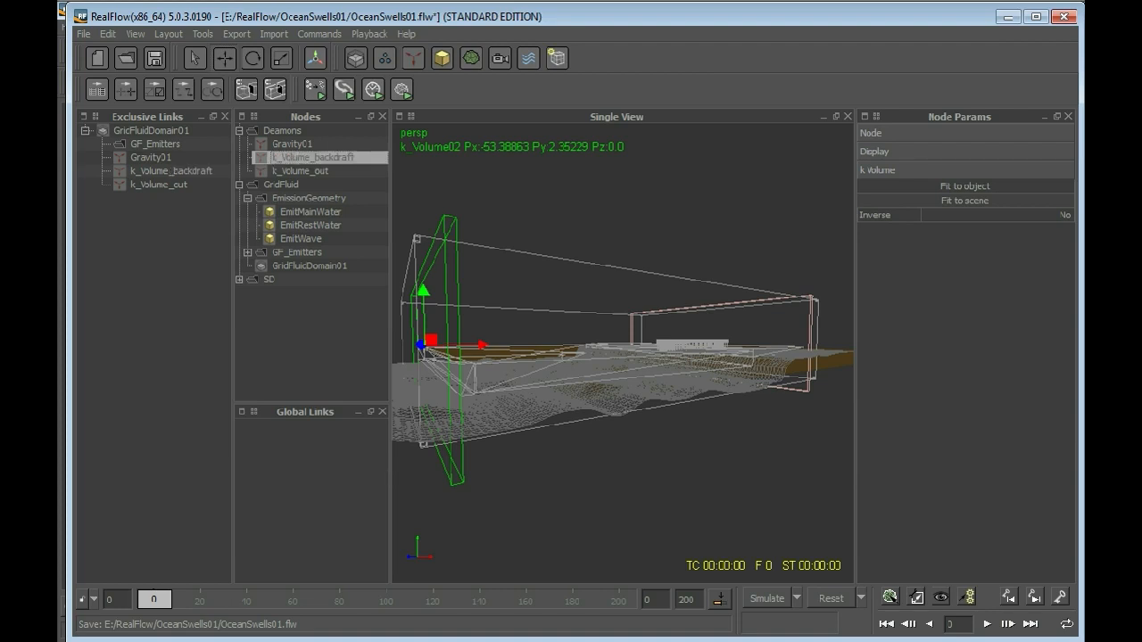
{"action": "left_click", "coordinate": [314, 157]}
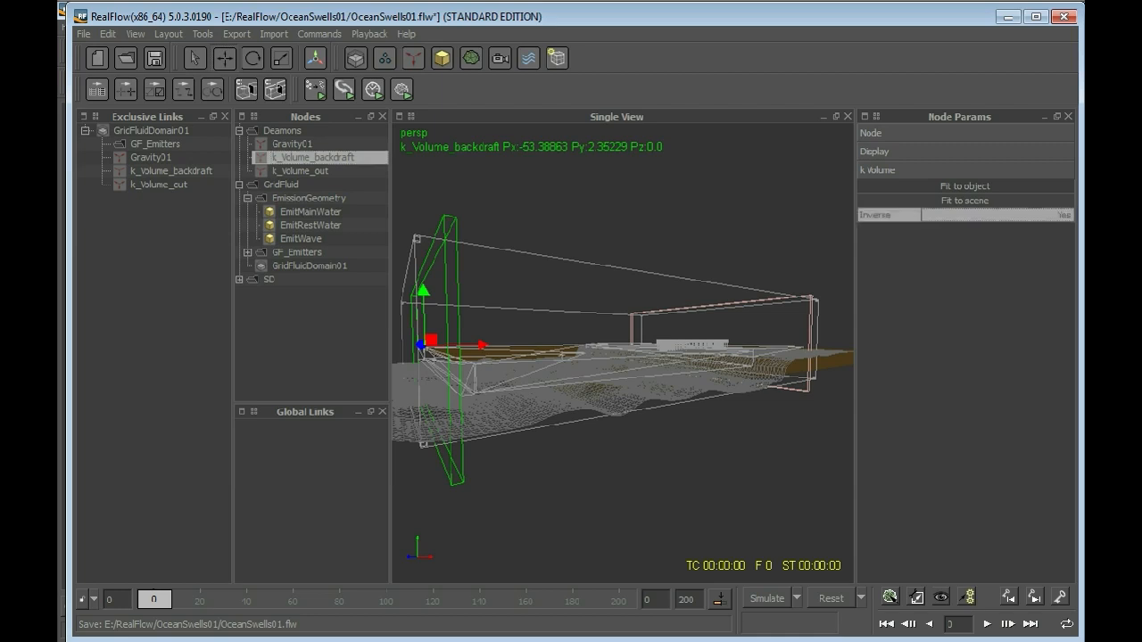
{"action": "left_click", "coordinate": [300, 171]}
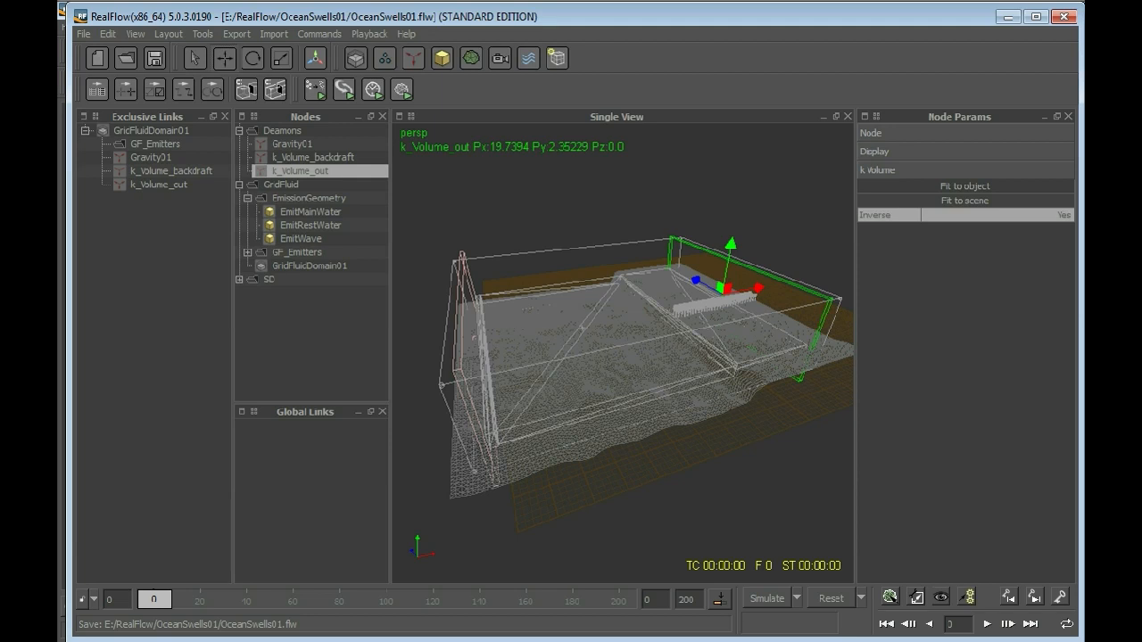
{"action": "left_click", "coordinate": [314, 157]}
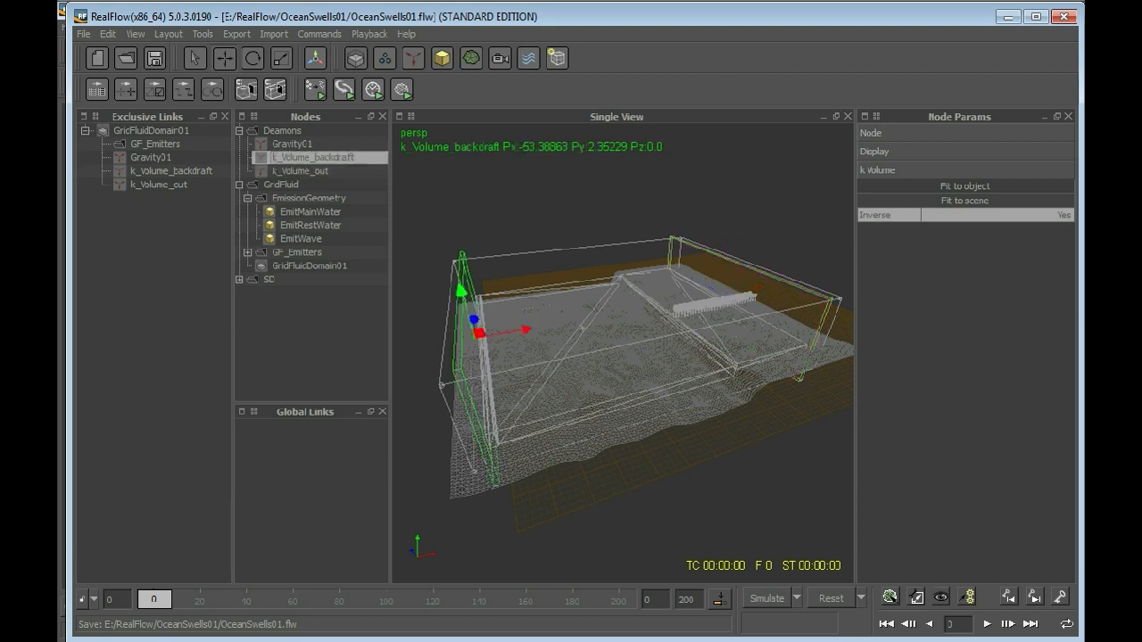
{"action": "left_click", "coordinate": [300, 171]}
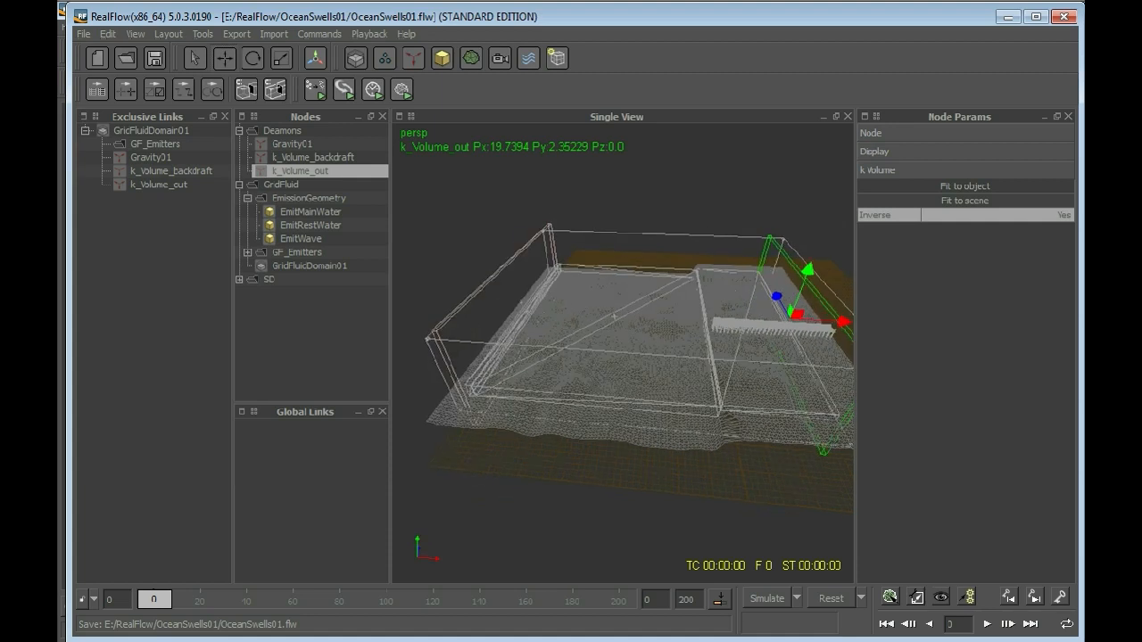
{"action": "left_click", "coordinate": [311, 266]}
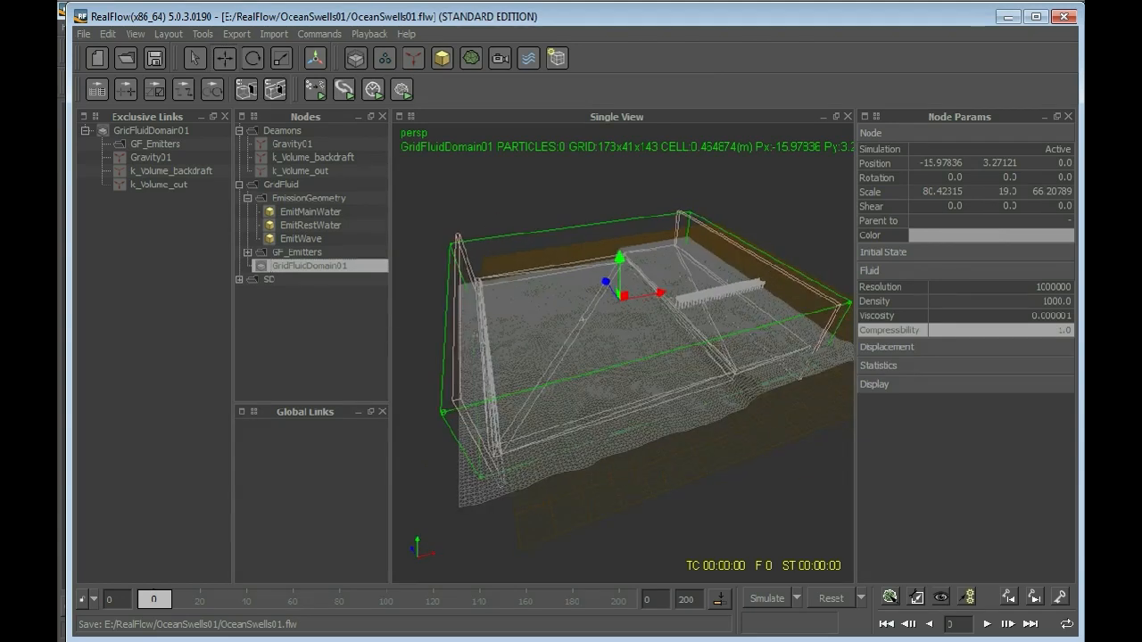
{"action": "left_click_drag", "start_coordinate": [625, 357], "coordinate": [616, 321]}
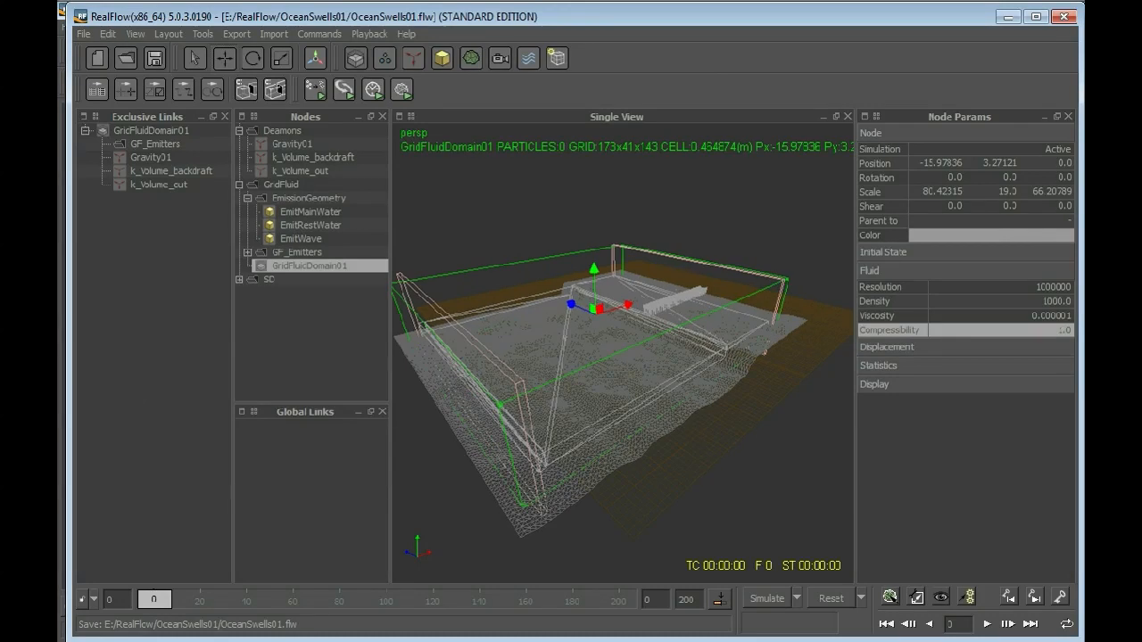
{"action": "mouse_move", "coordinate": [692, 403]}
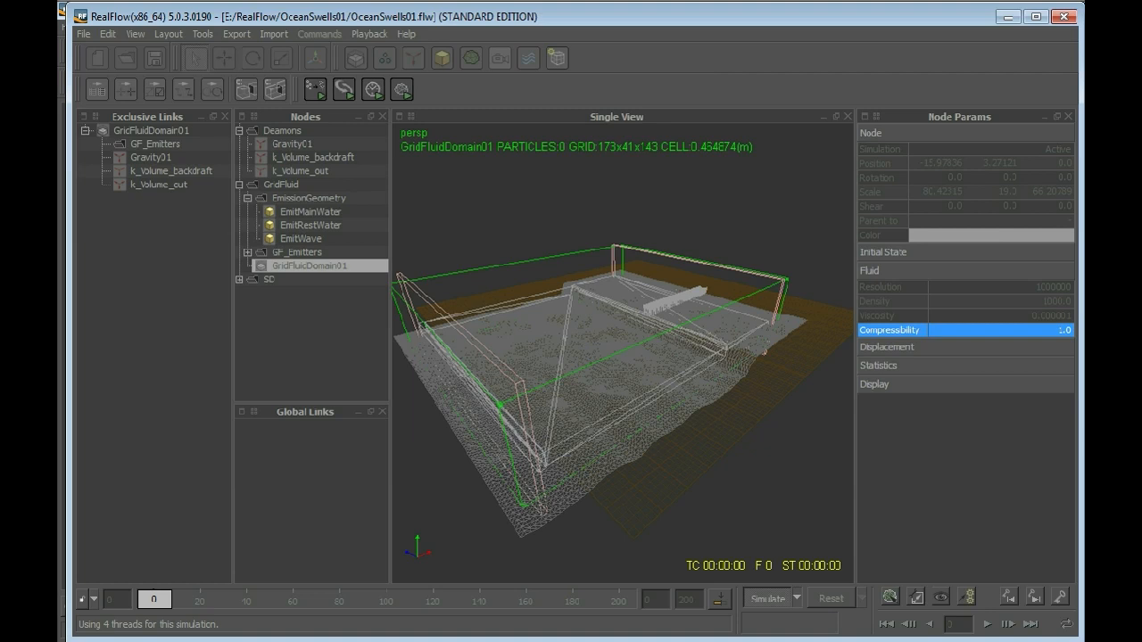
Run Simulate so turquoise particles fill the grid domain through frame 3, viewed from above
{"action": "left_click", "coordinate": [766, 598]}
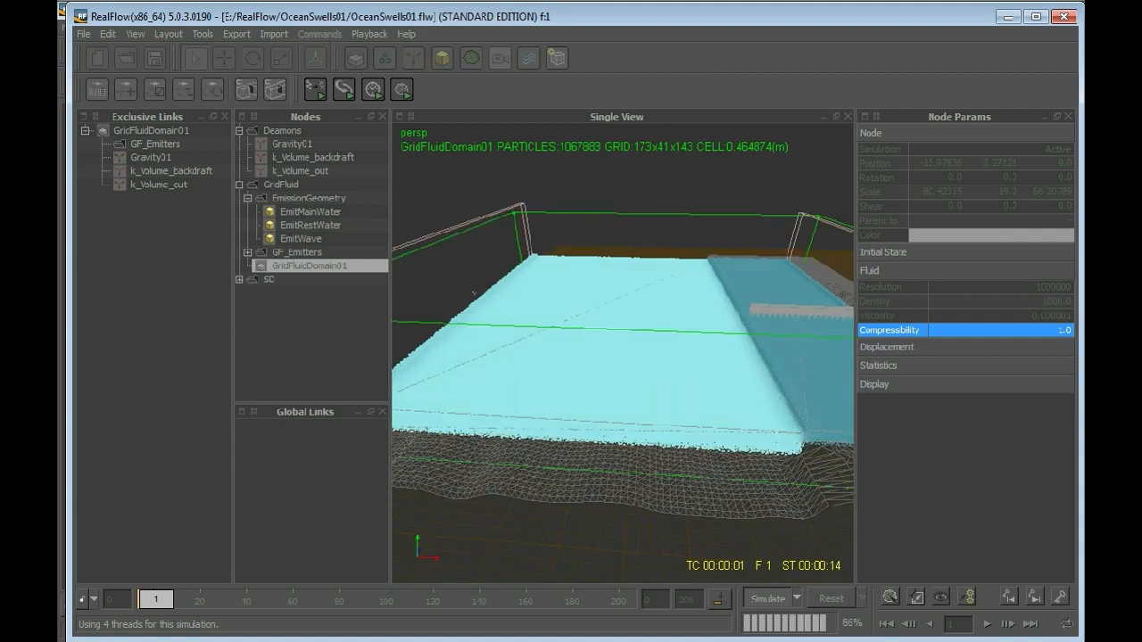
{"action": "left_click", "coordinate": [992, 624]}
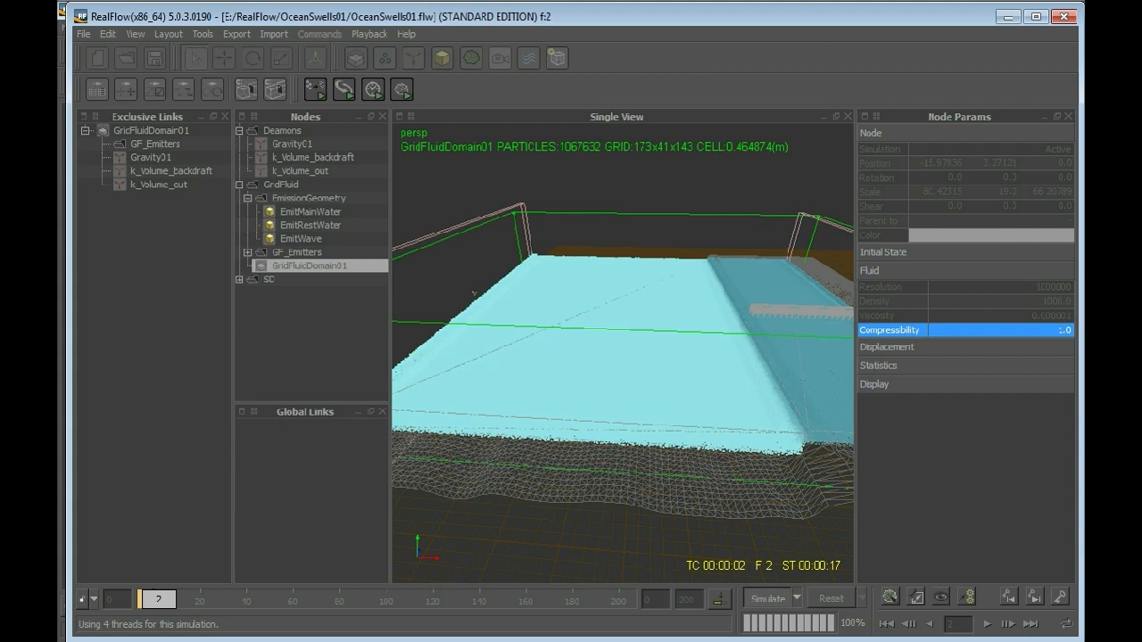
{"action": "left_click_drag", "start_coordinate": [616, 357], "coordinate": [625, 267]}
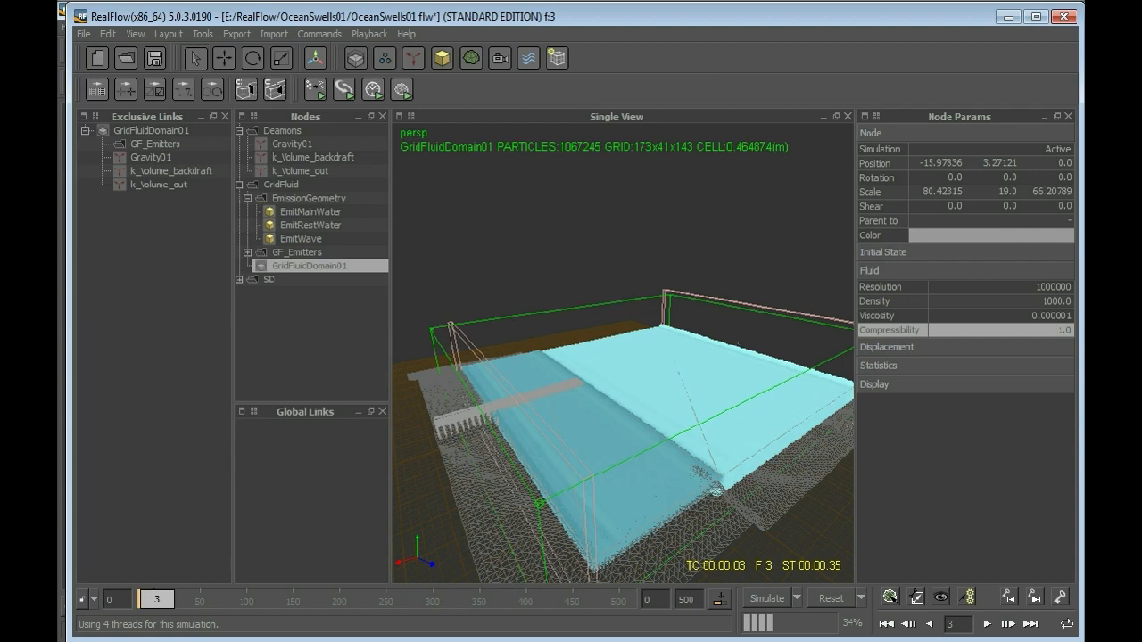
View the Initial speed curve of GridFluidEmitter_Wave, then resume simulating to frame 5
{"action": "left_click", "coordinate": [239, 251]}
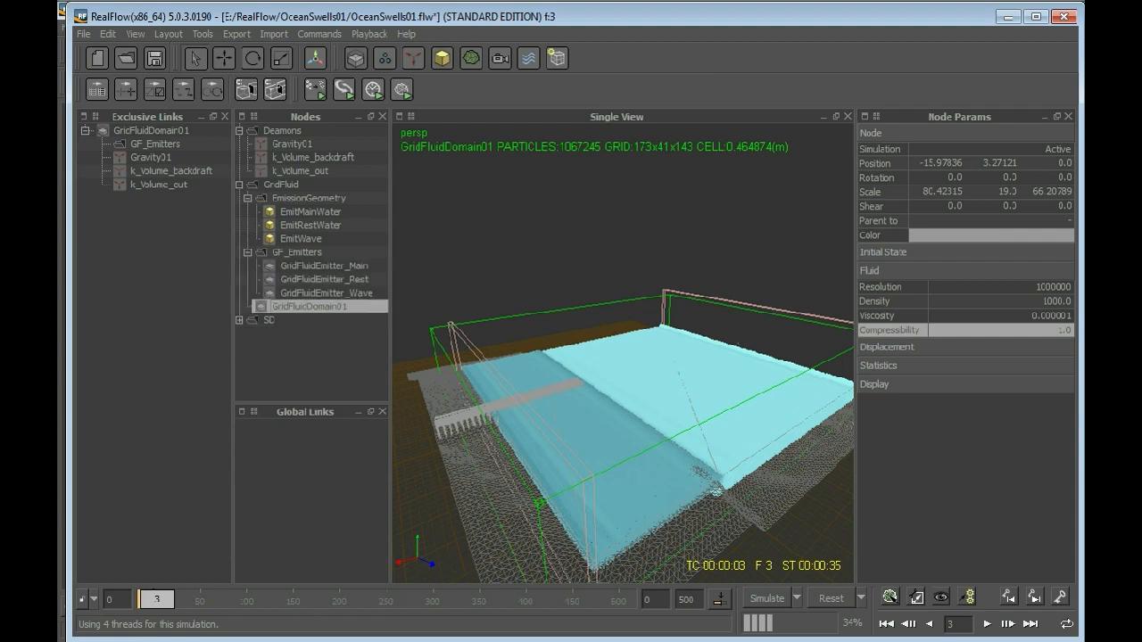
{"action": "left_click", "coordinate": [325, 292]}
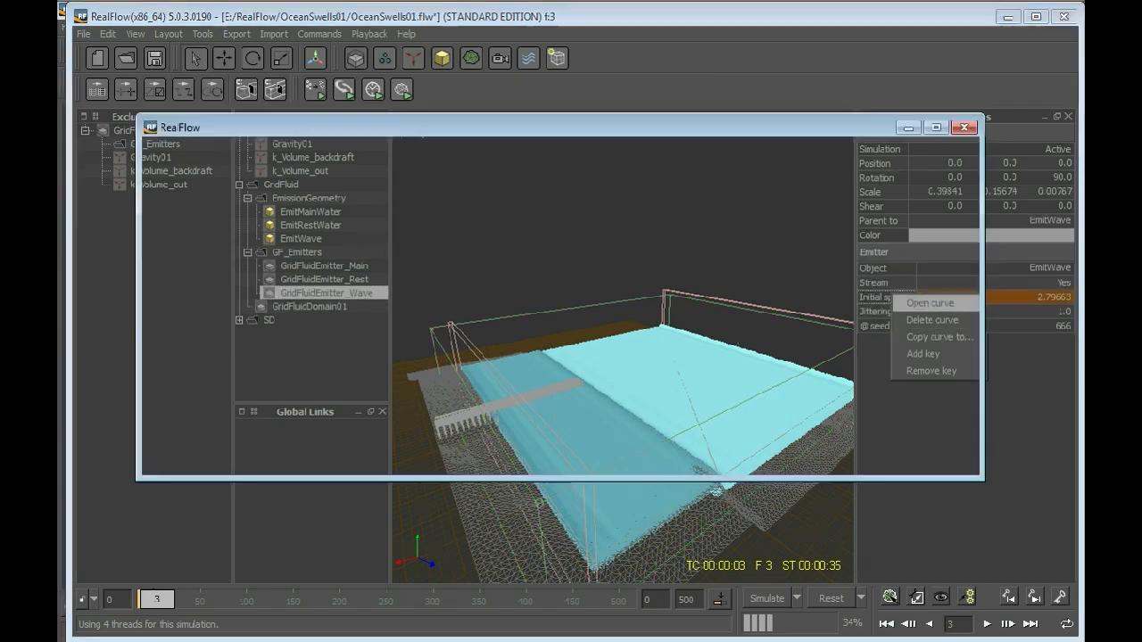
{"action": "left_click", "coordinate": [929, 304]}
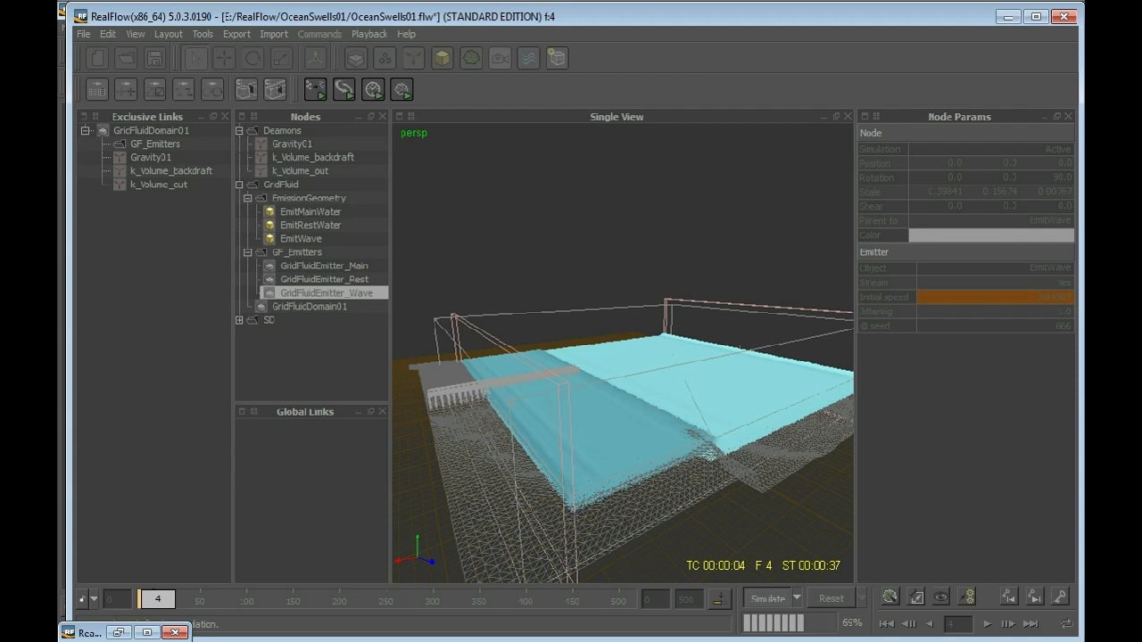
{"action": "left_click", "coordinate": [1007, 625]}
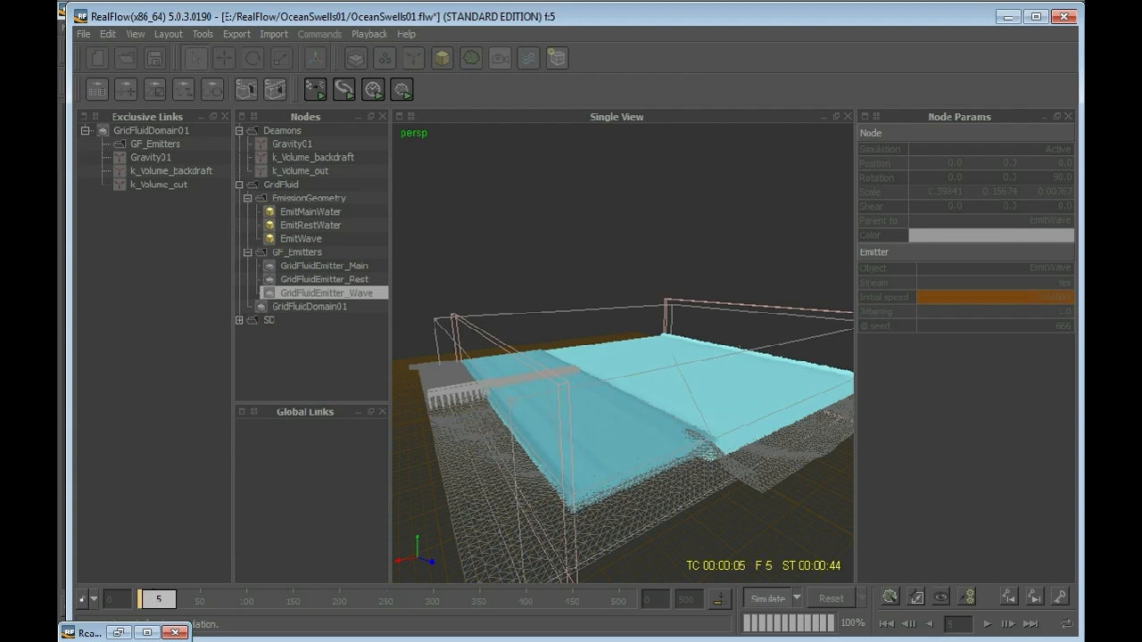